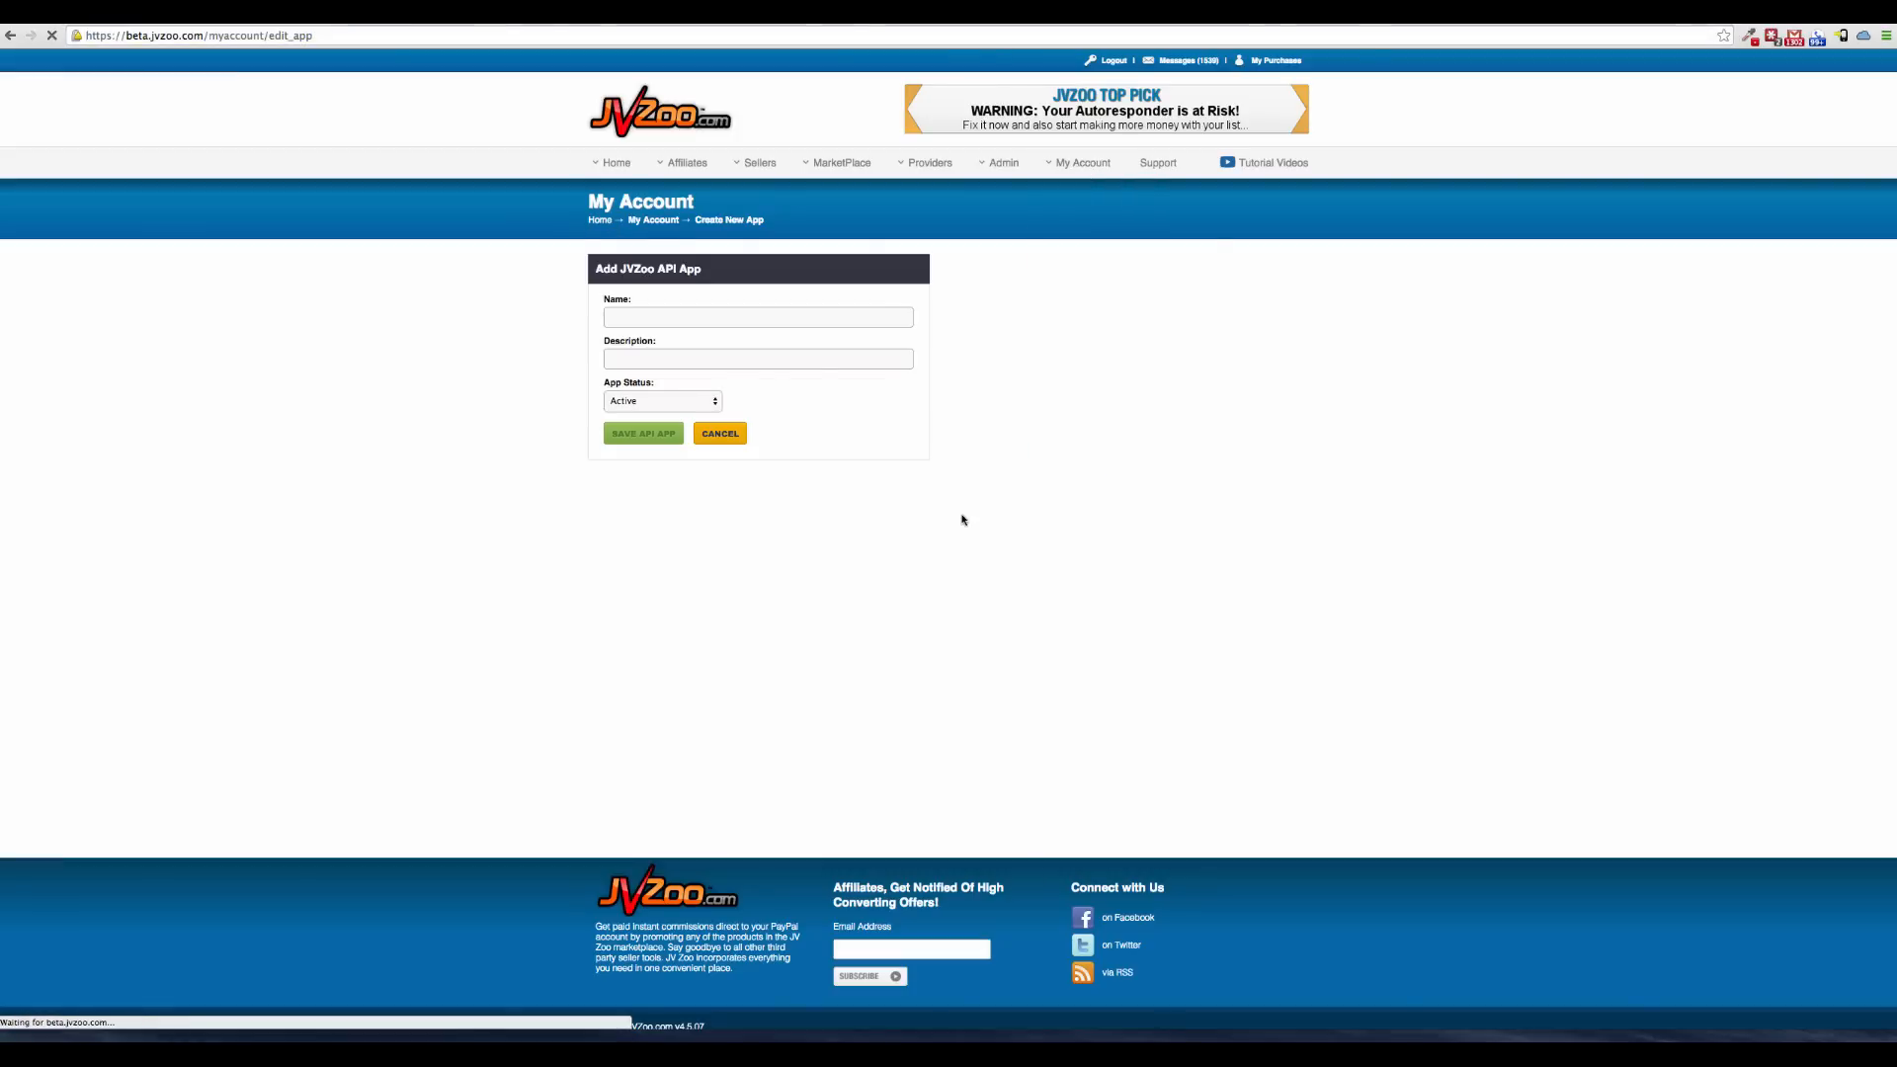
Cancel the new API app and open the My Account edit form with the JVZIPN secret key.
{"action": "left_click", "coordinate": [718, 433]}
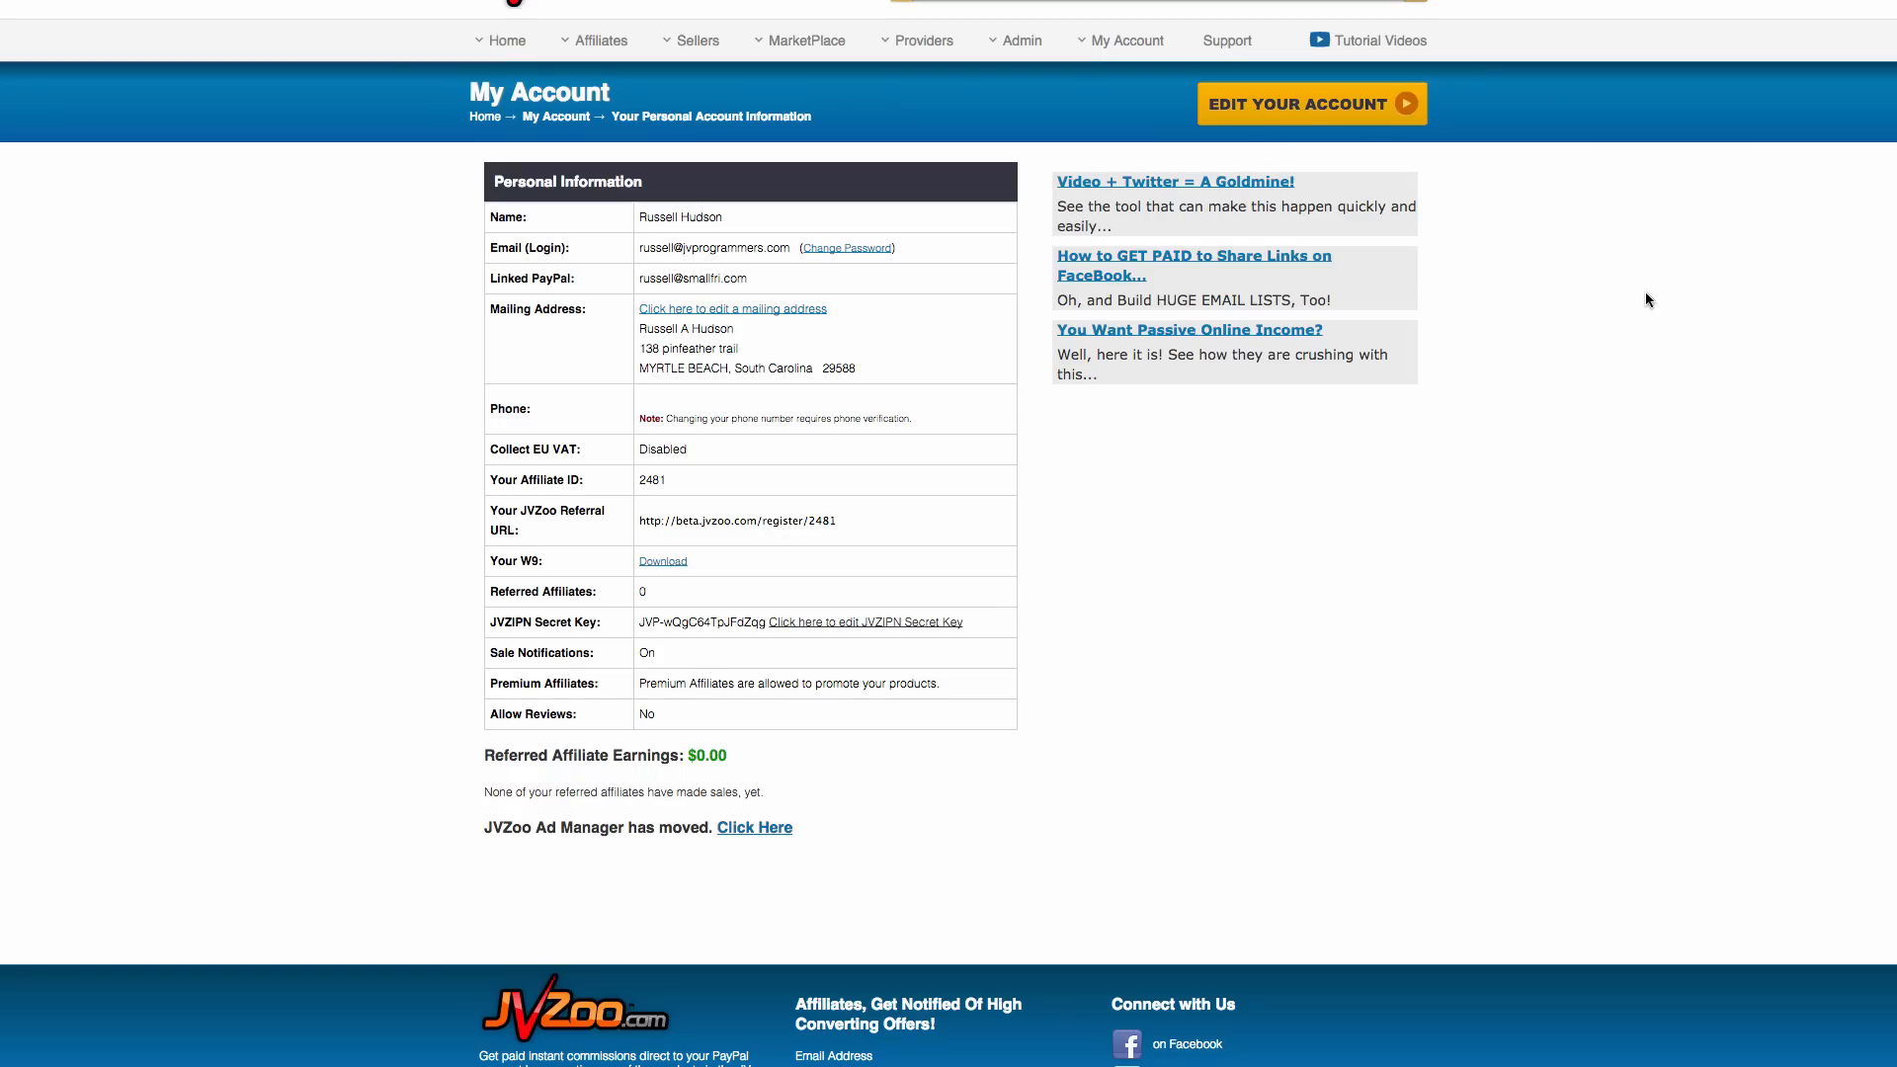
{"action": "left_click", "coordinate": [1310, 102]}
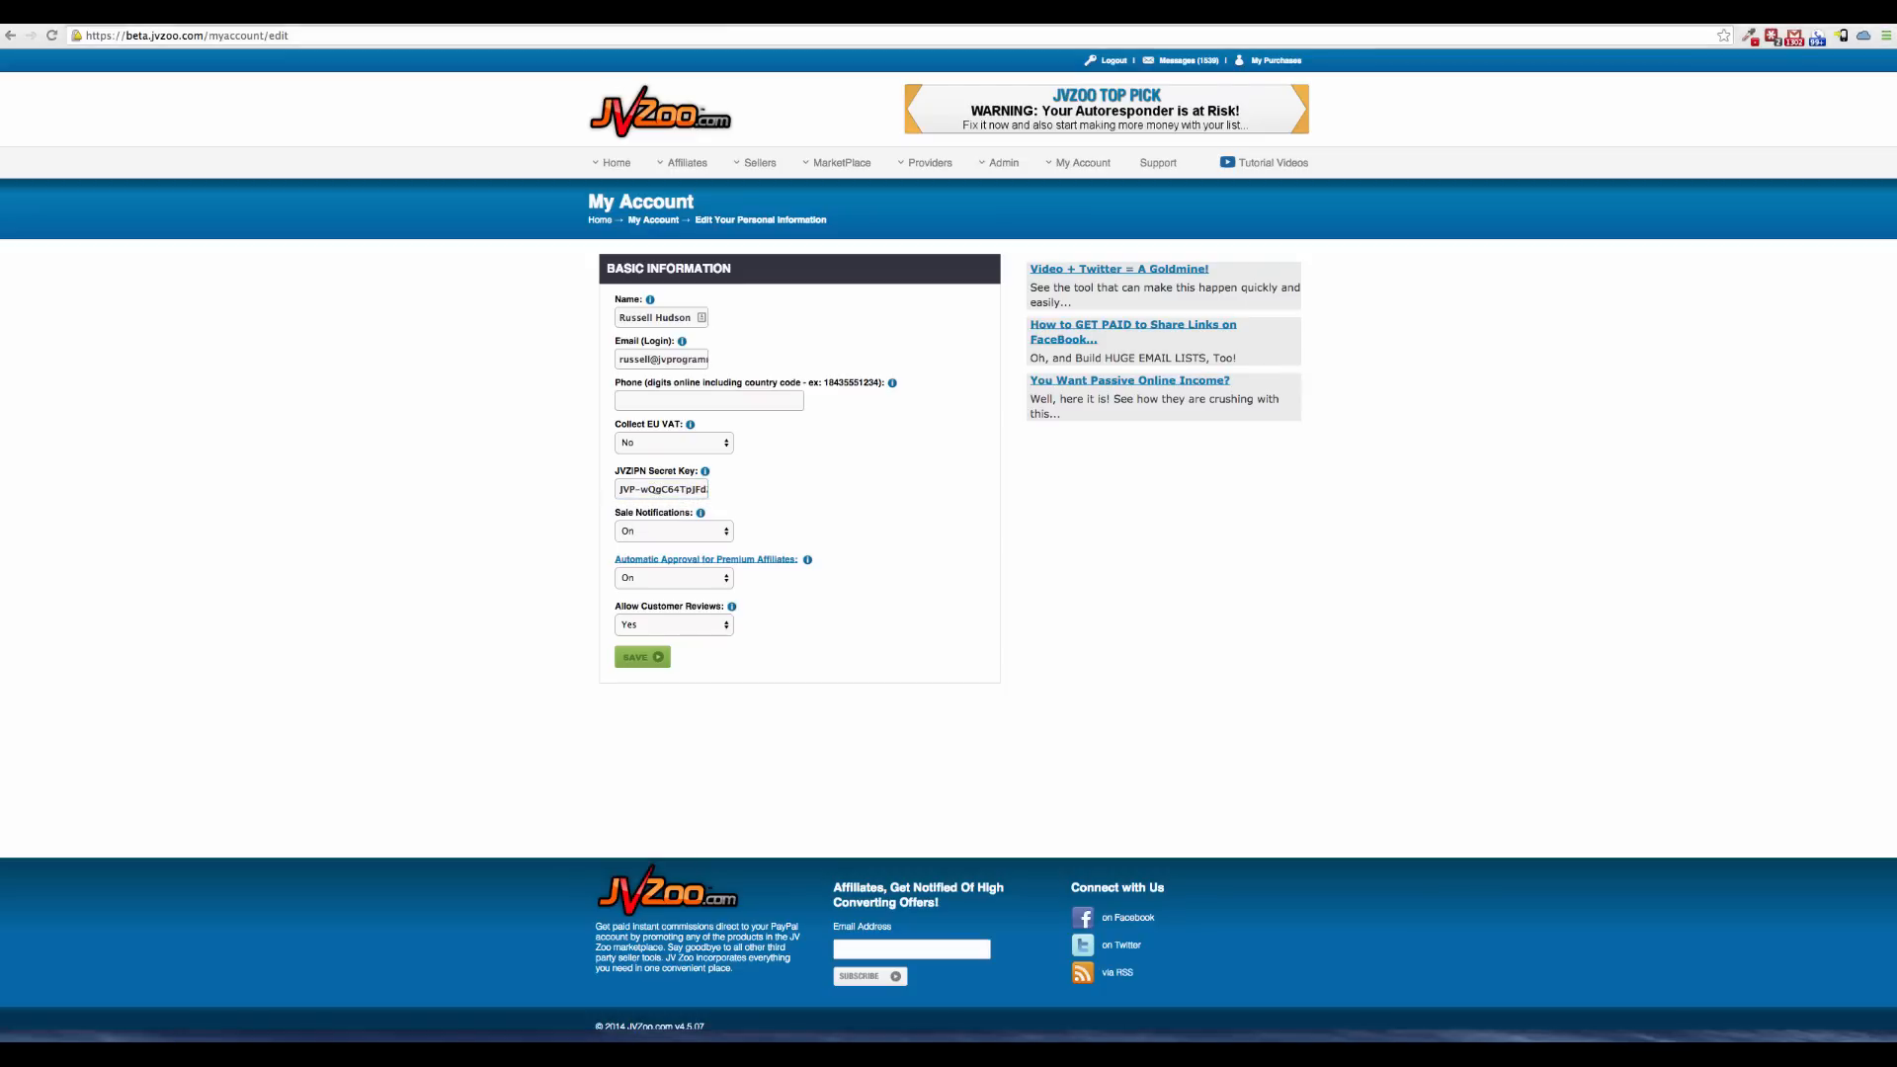
Save a new JVZIPN secret key on the JVZoo account details form.
{"action": "scroll", "scroll_direction": "down", "scroll_amount": 3}
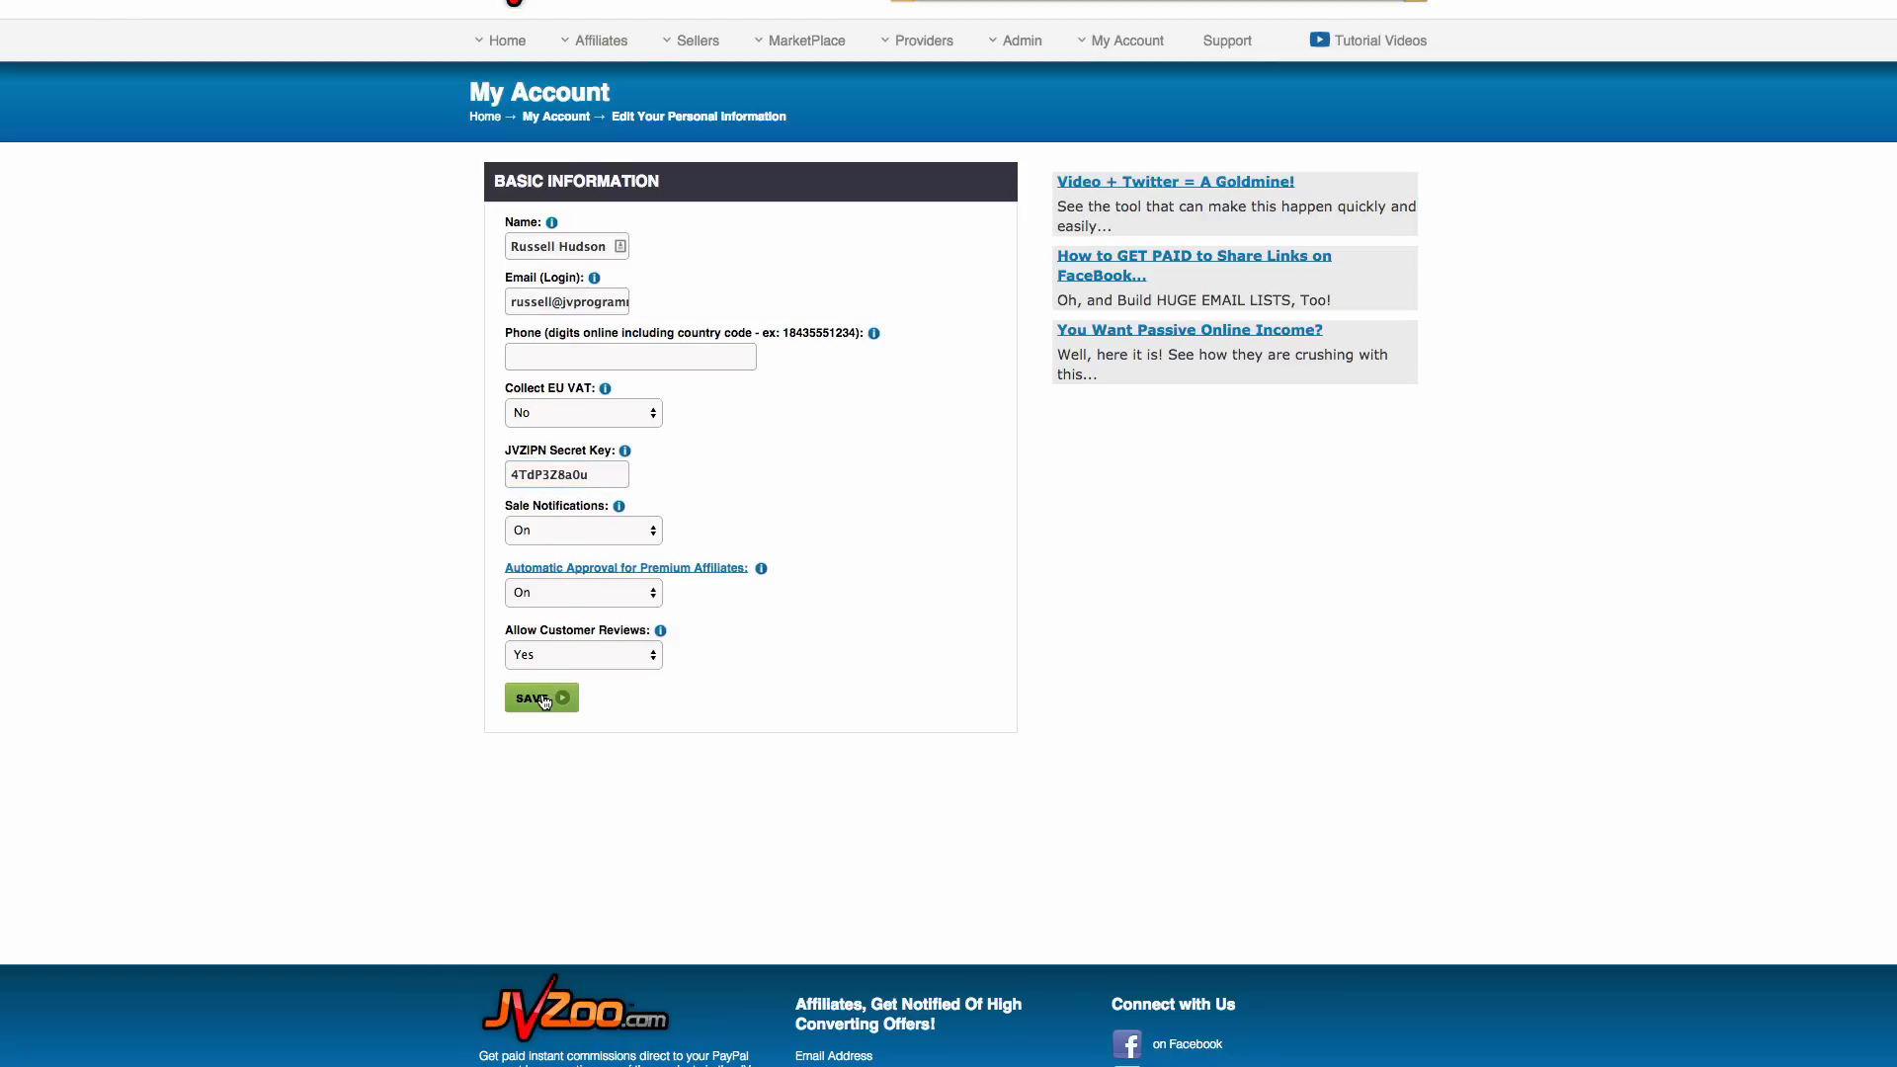
{"action": "left_click", "coordinate": [541, 700]}
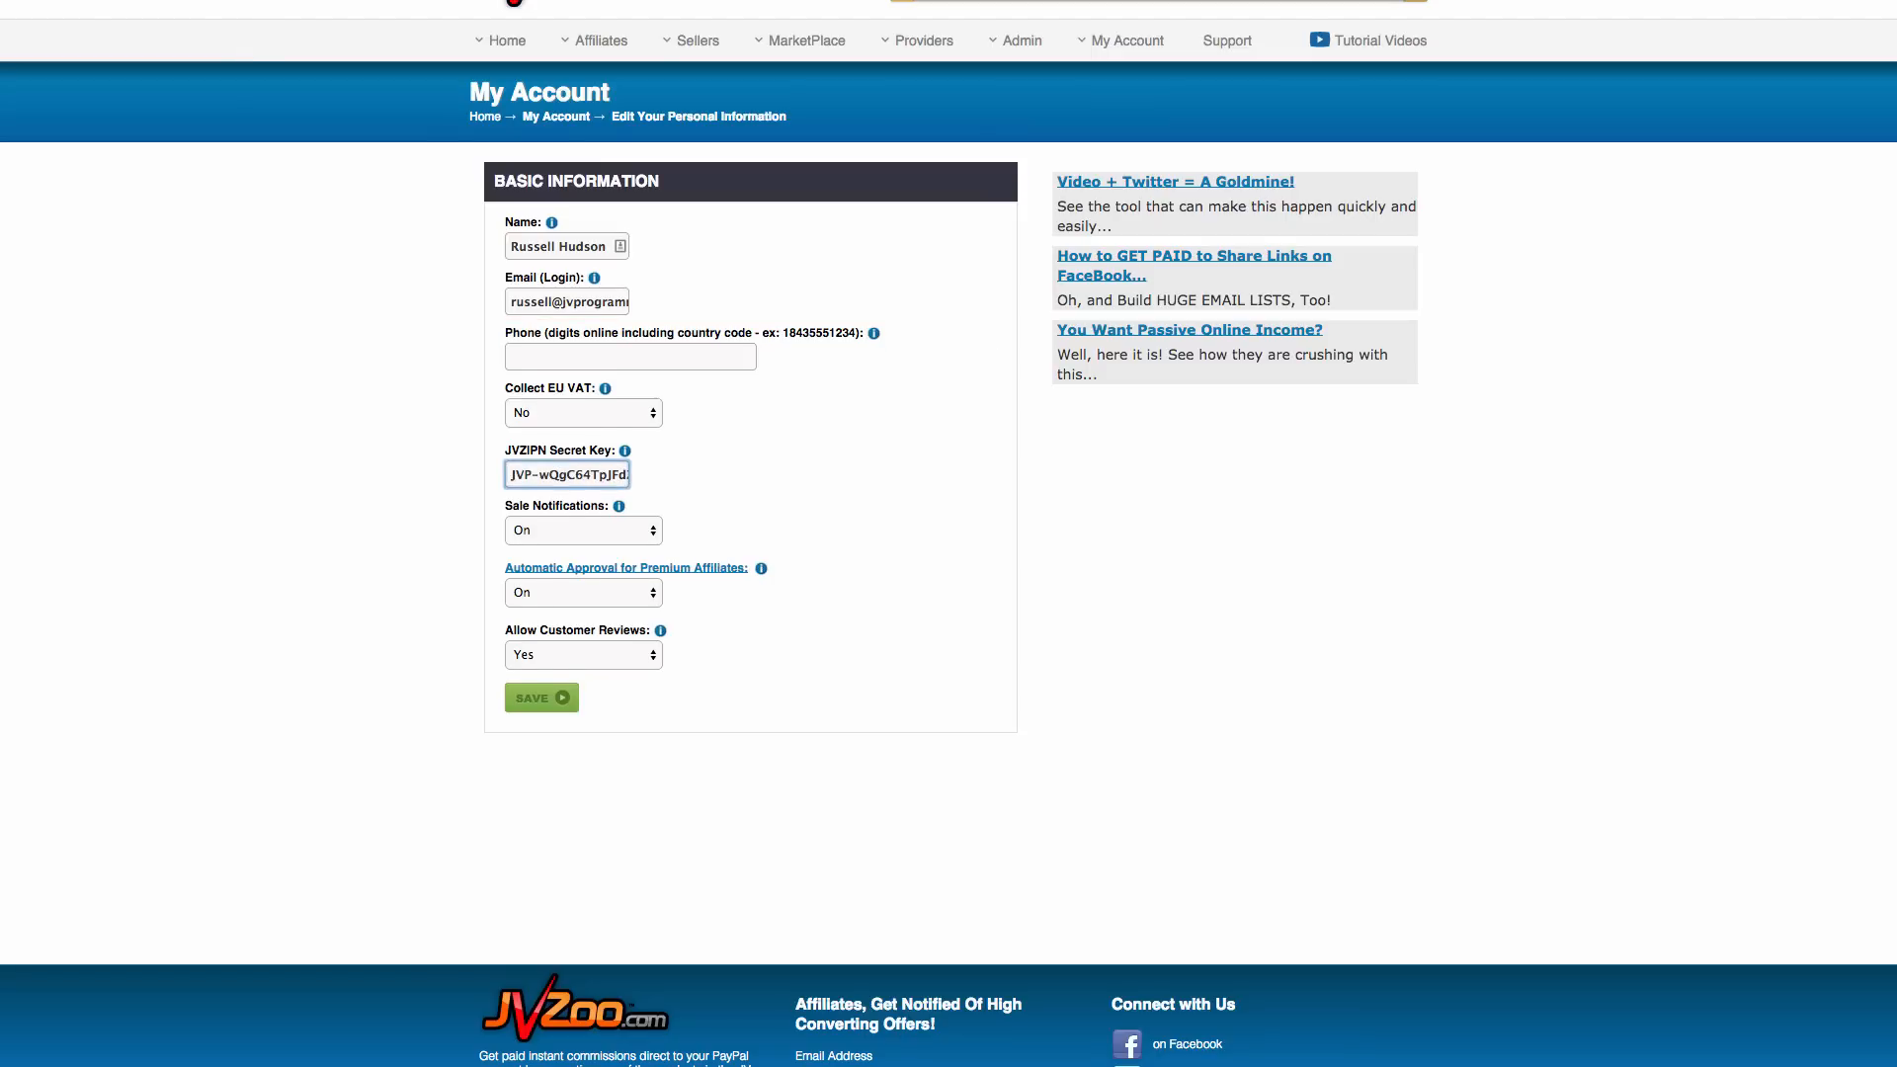
{"action": "left_click", "coordinate": [540, 697]}
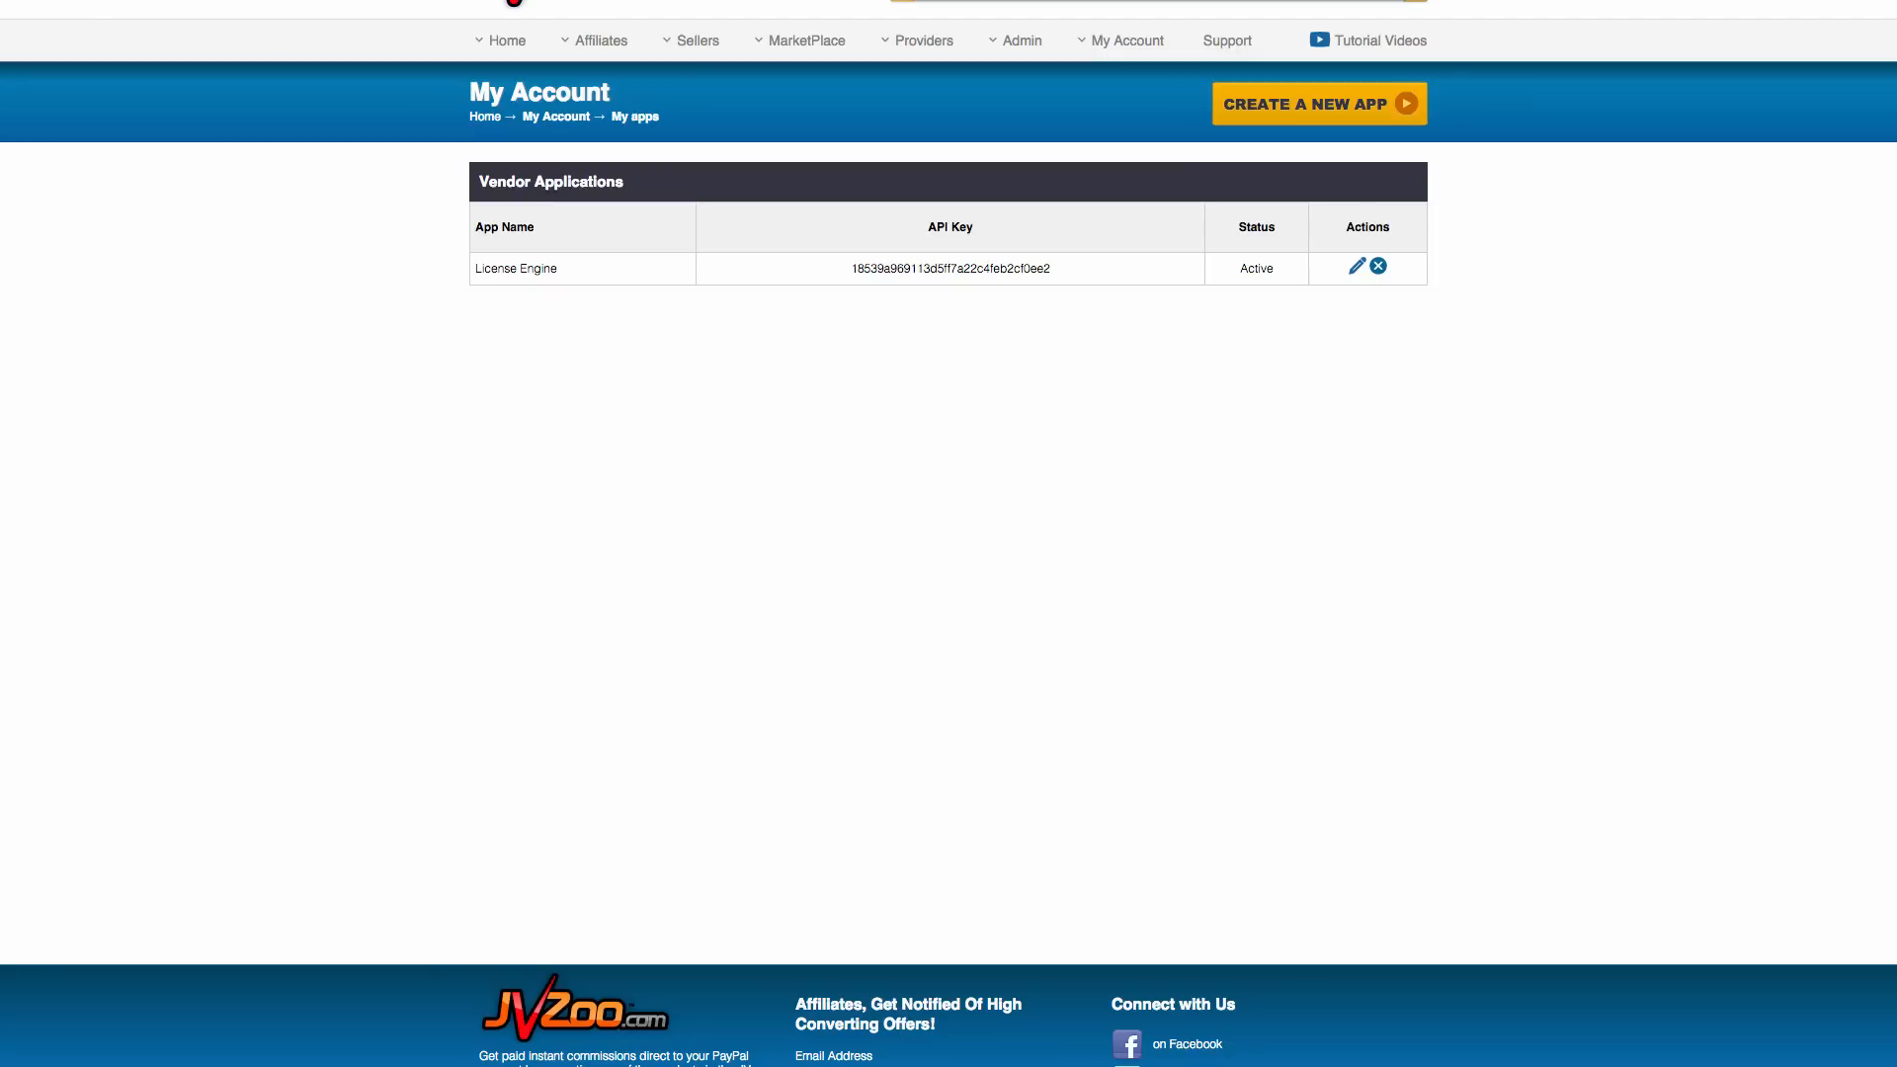
{"action": "mouse_move", "coordinate": [990, 236]}
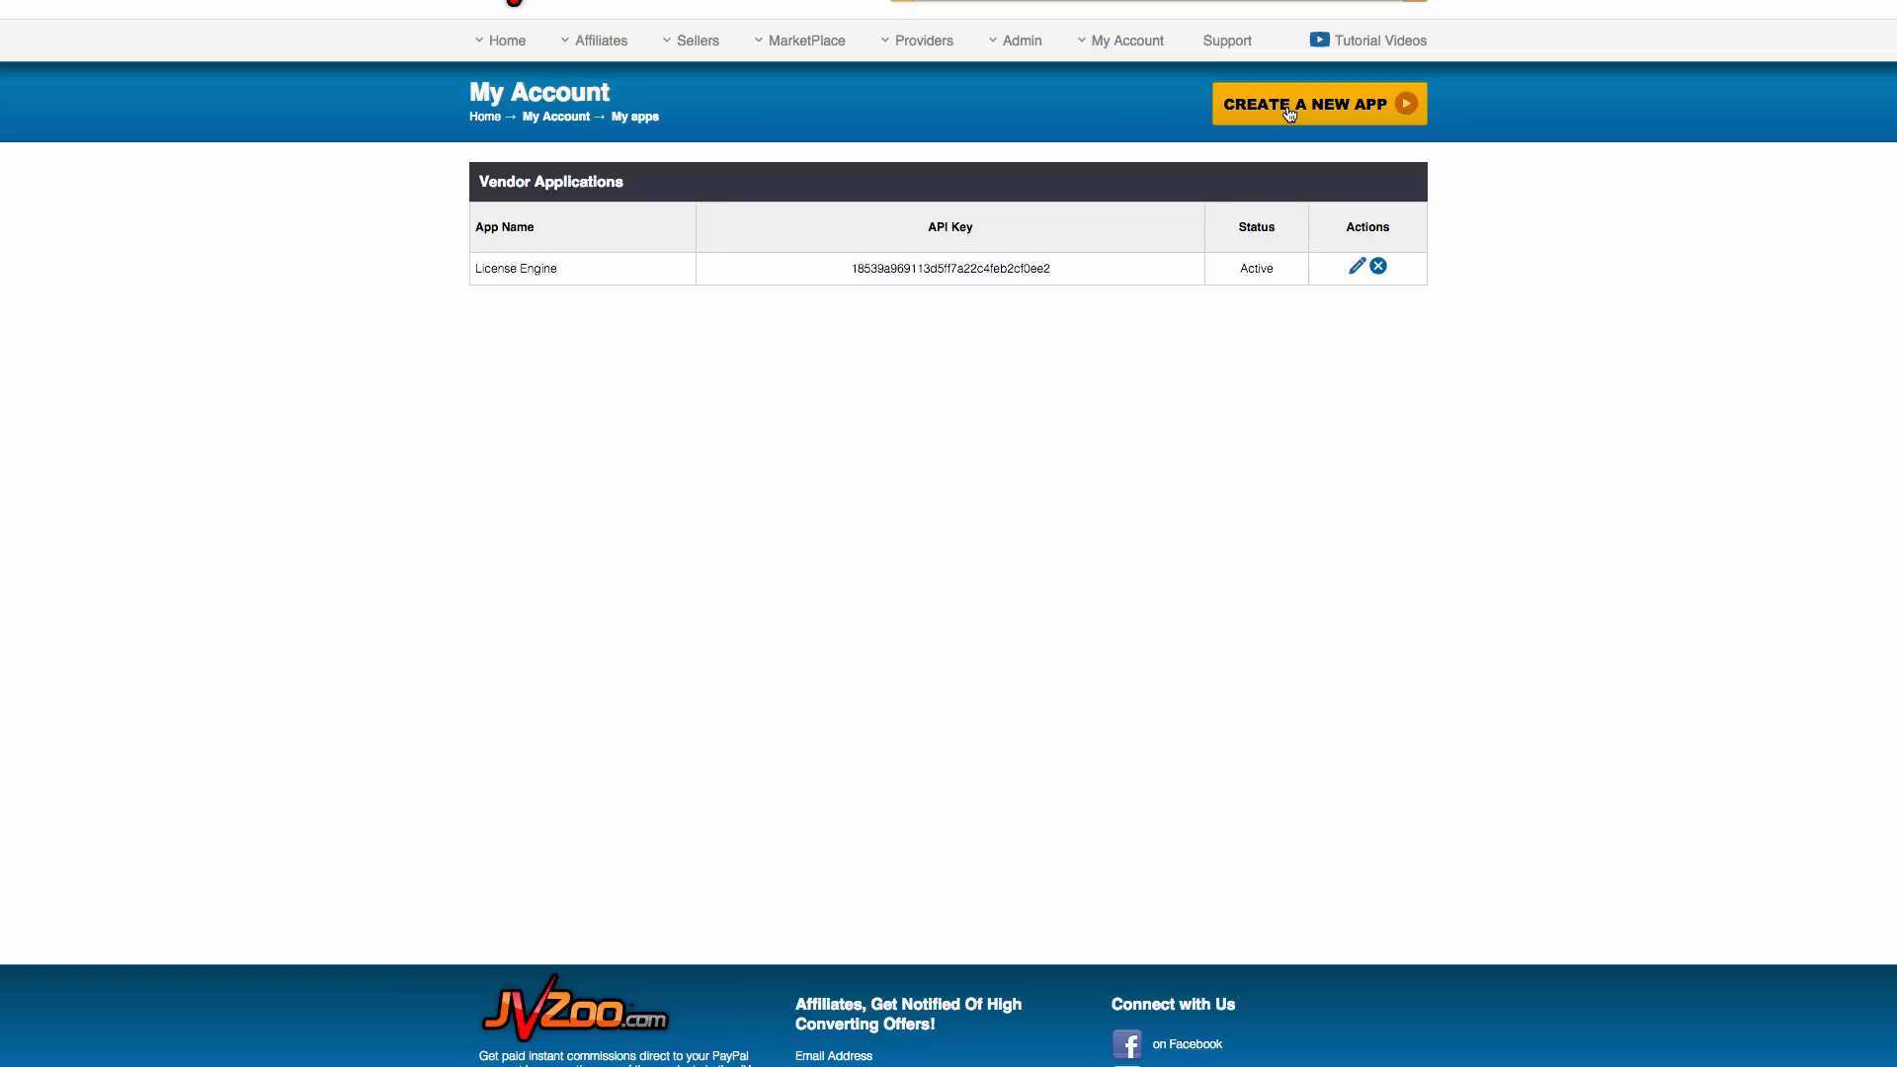
Add an API app named LE.com with description 'License Engine' and save it.
{"action": "left_click", "coordinate": [1316, 102]}
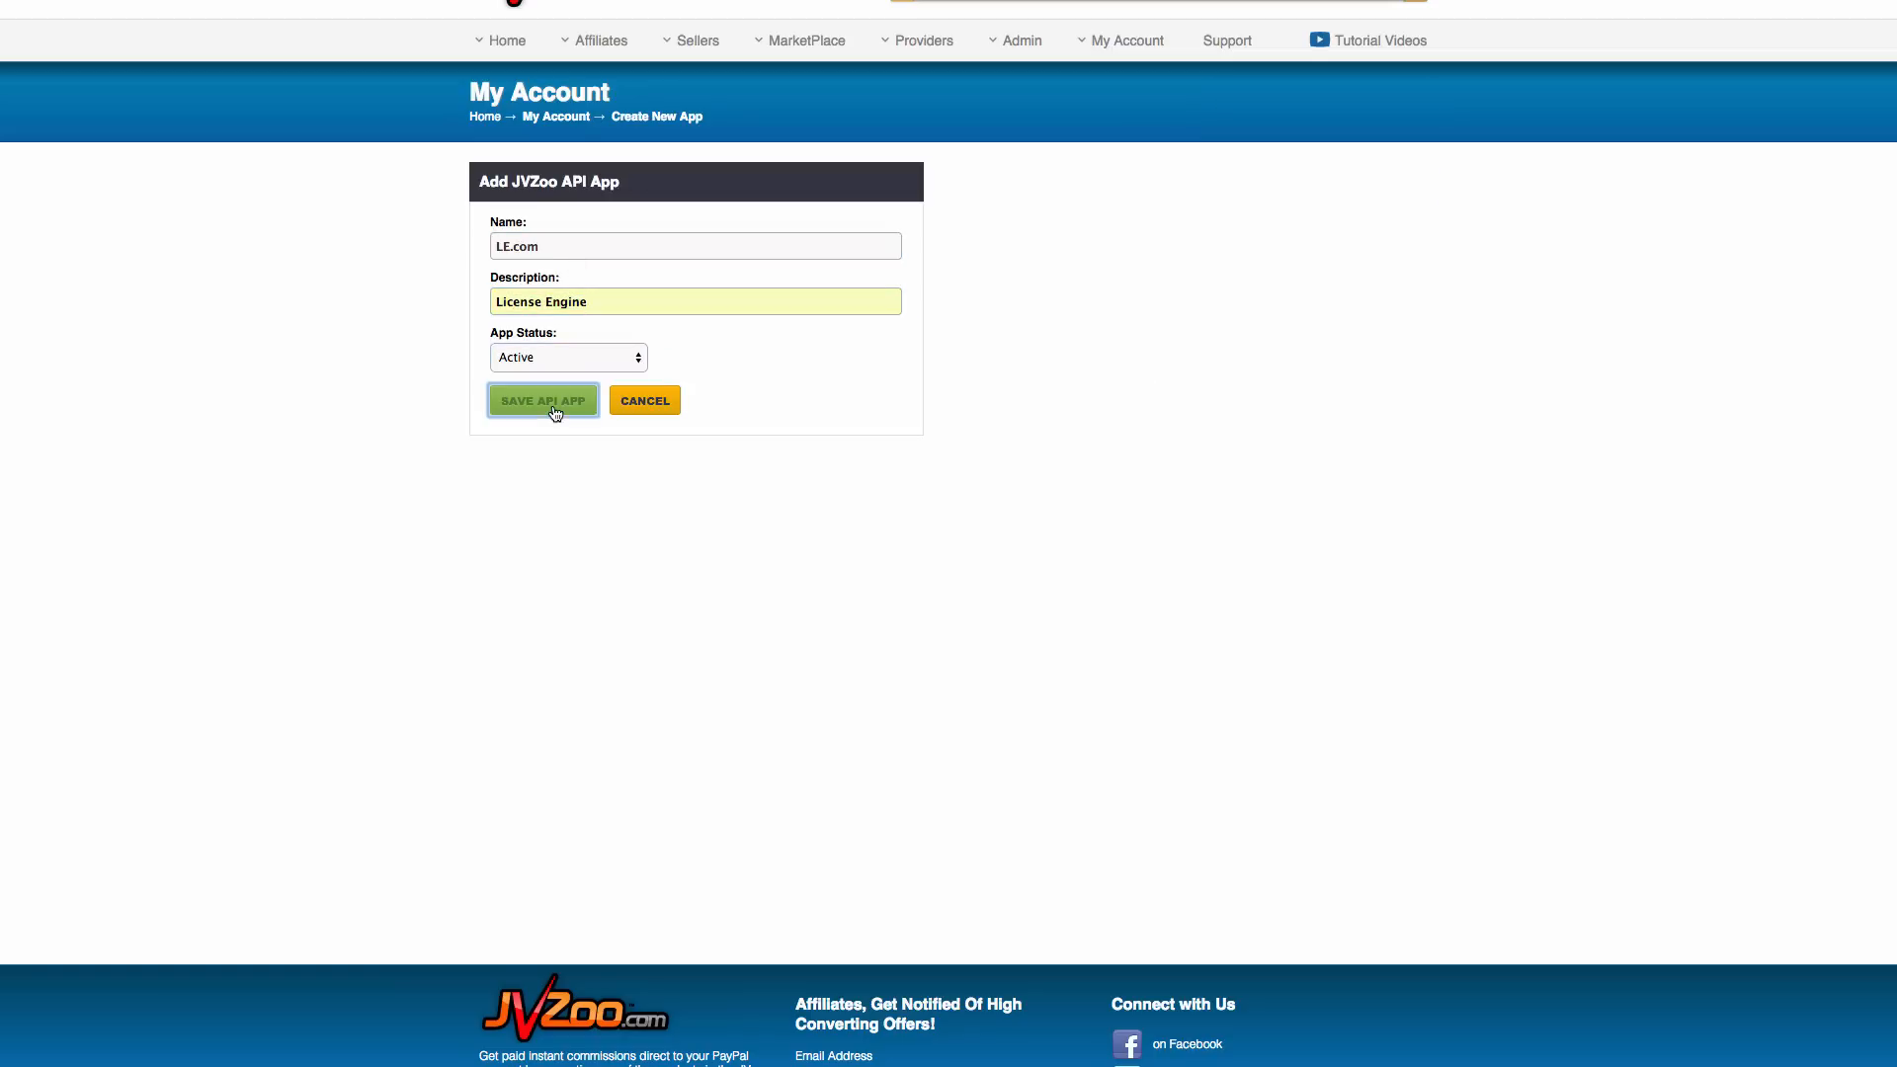
{"action": "left_click", "coordinate": [542, 399]}
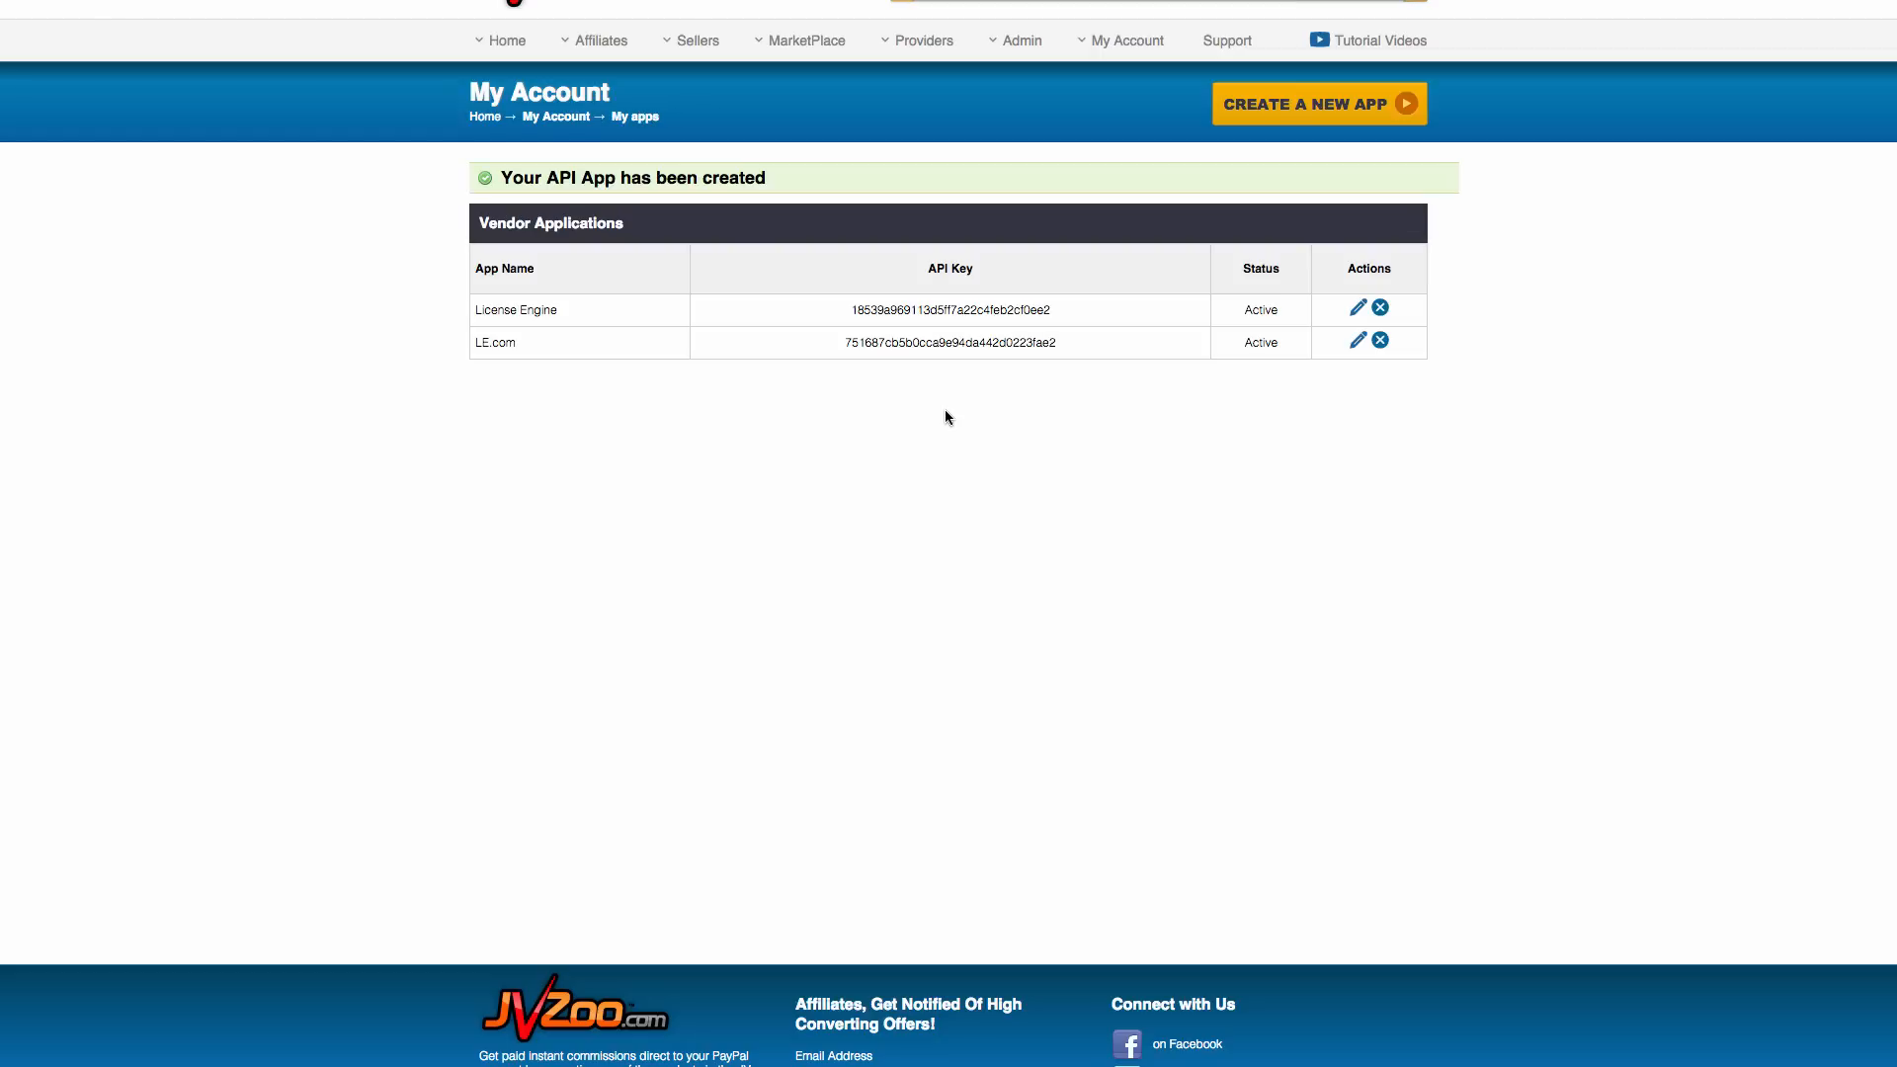
{"action": "mouse_move", "coordinate": [1056, 354]}
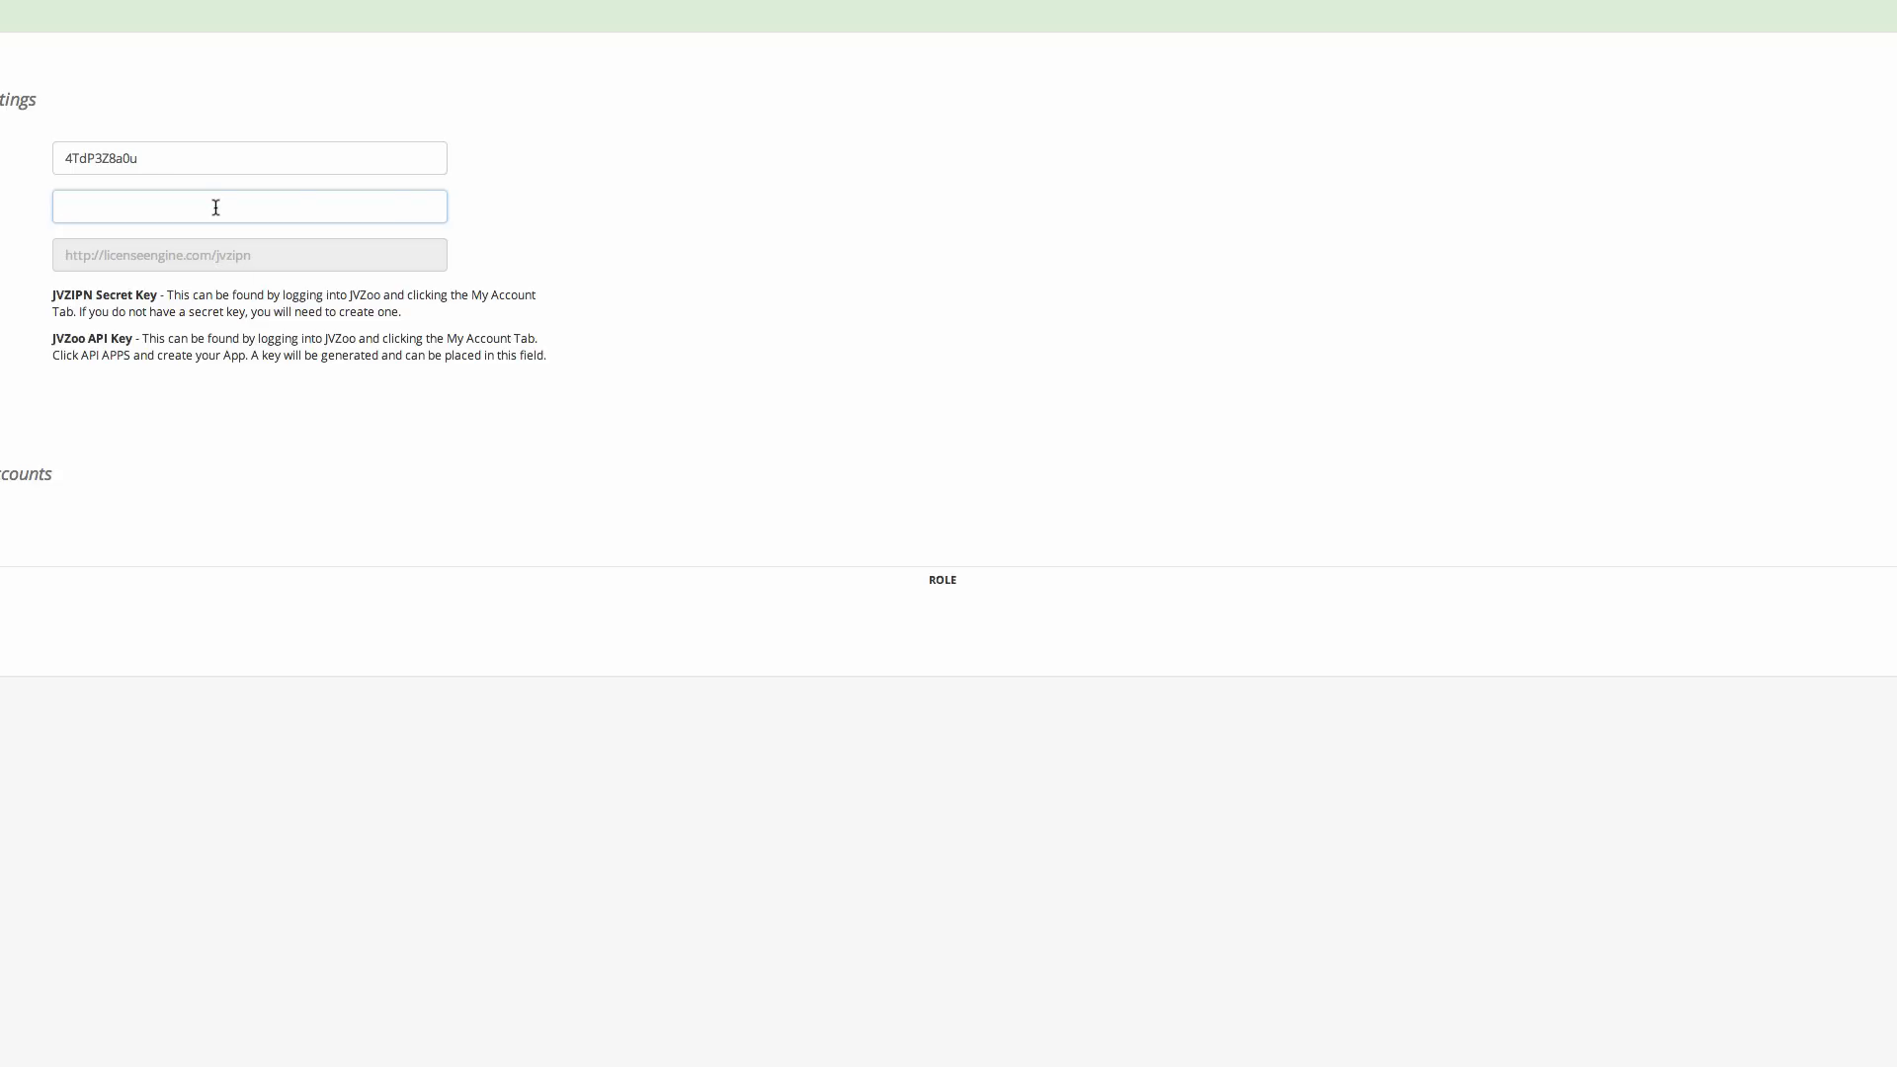
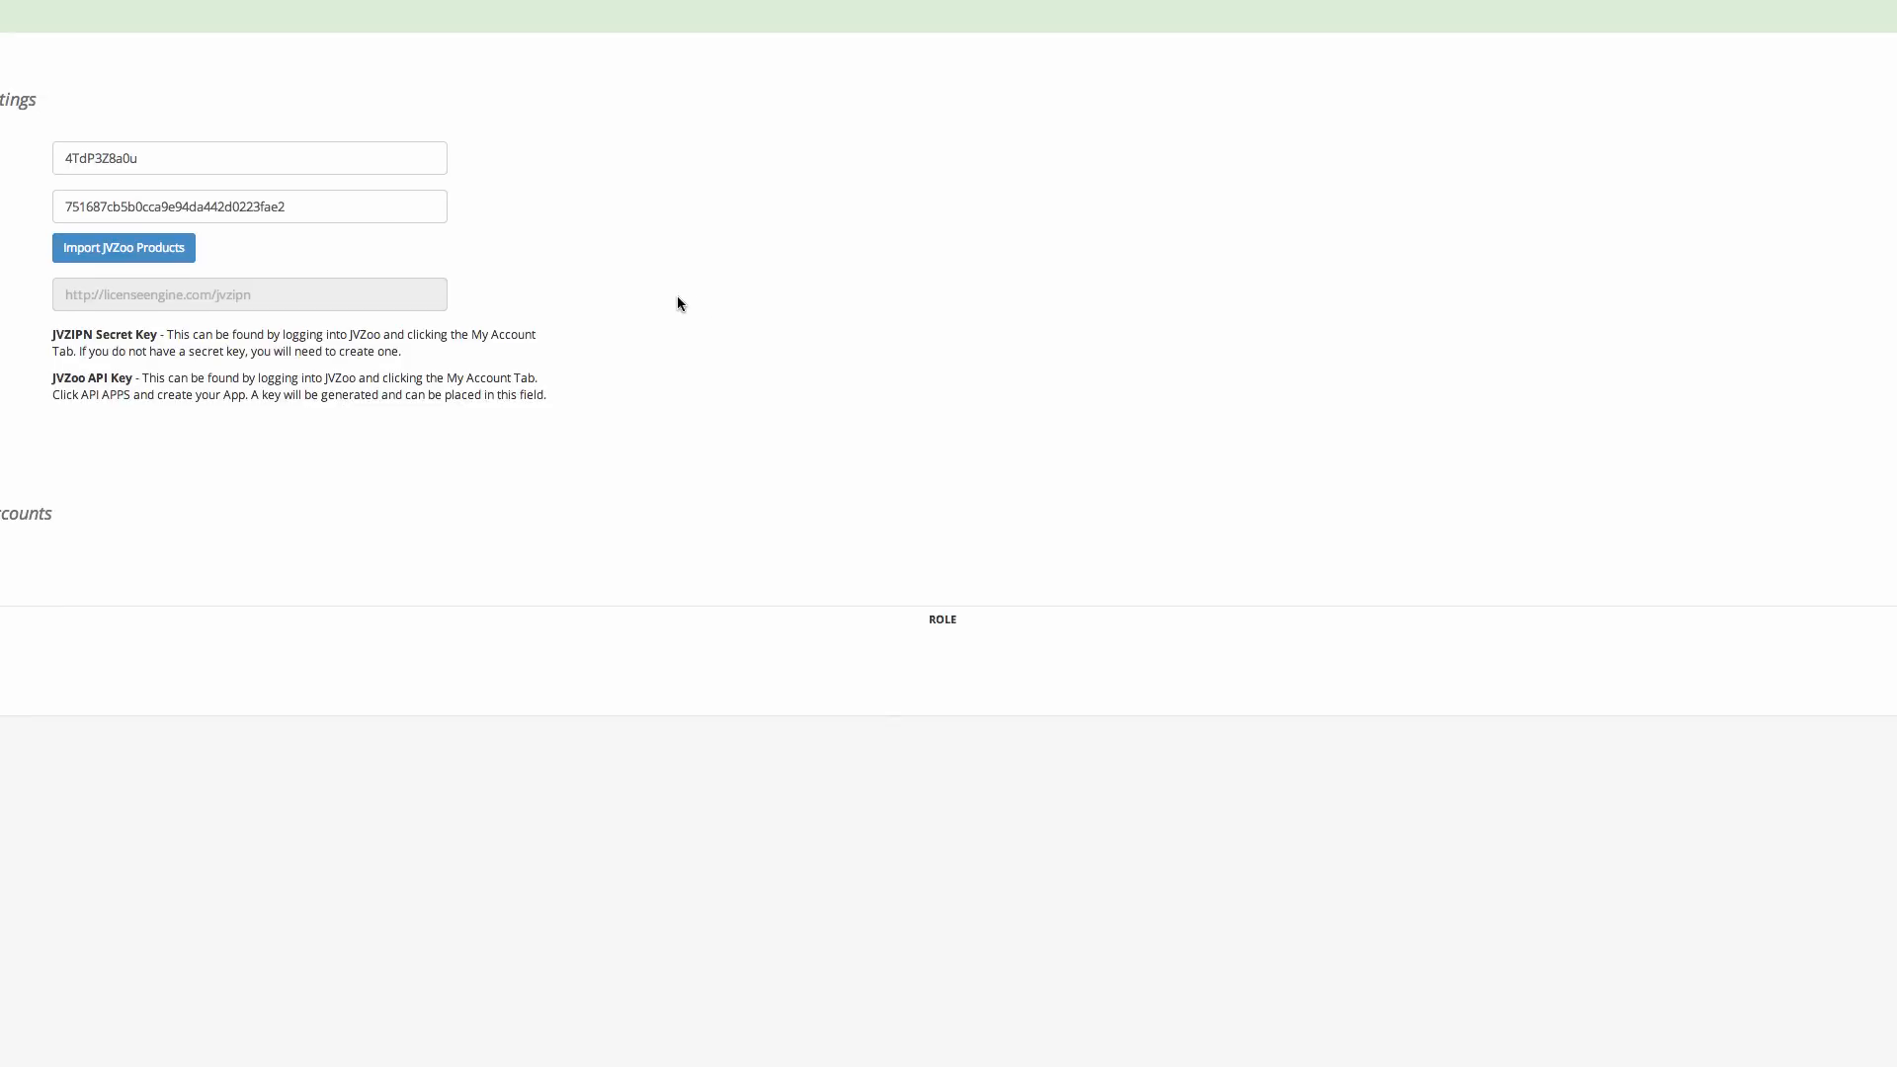
{"action": "mouse_move", "coordinate": [221, 254]}
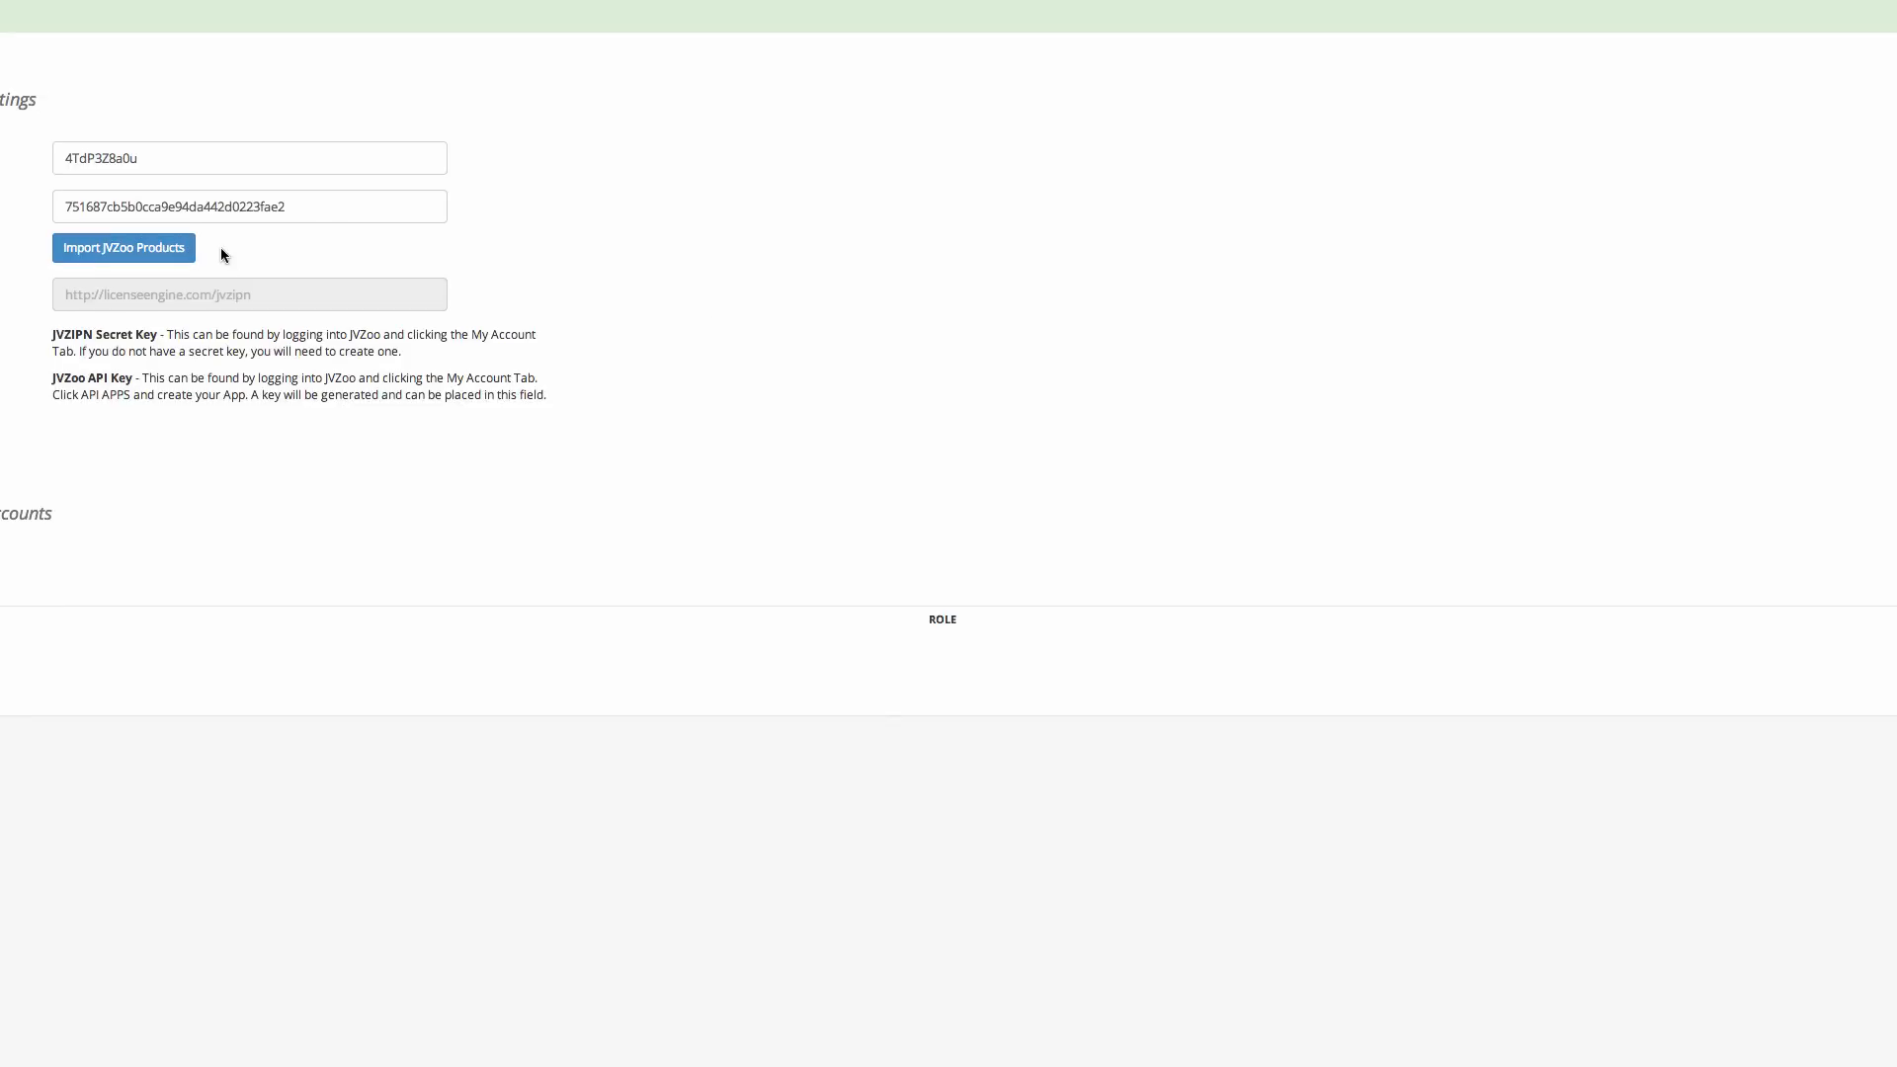
{"action": "mouse_move", "coordinate": [739, 321]}
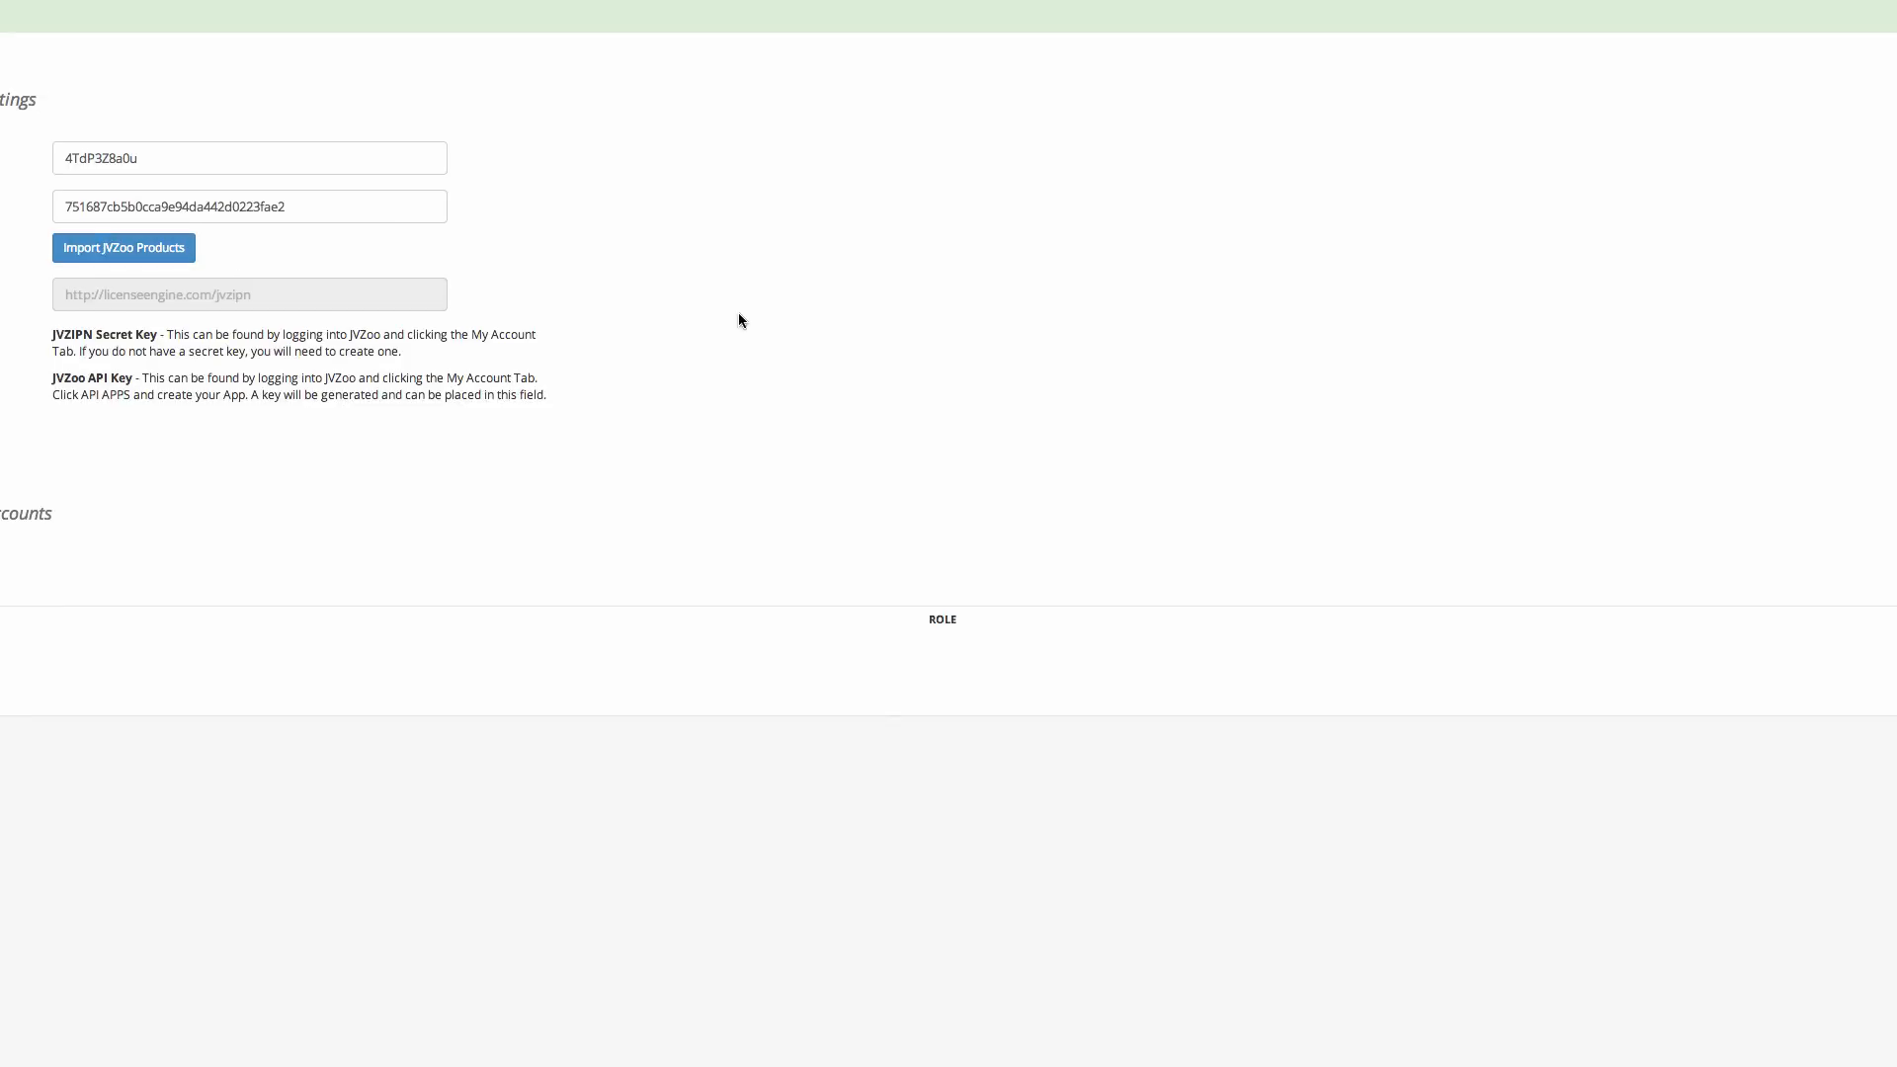
{"action": "left_click", "coordinate": [122, 248]}
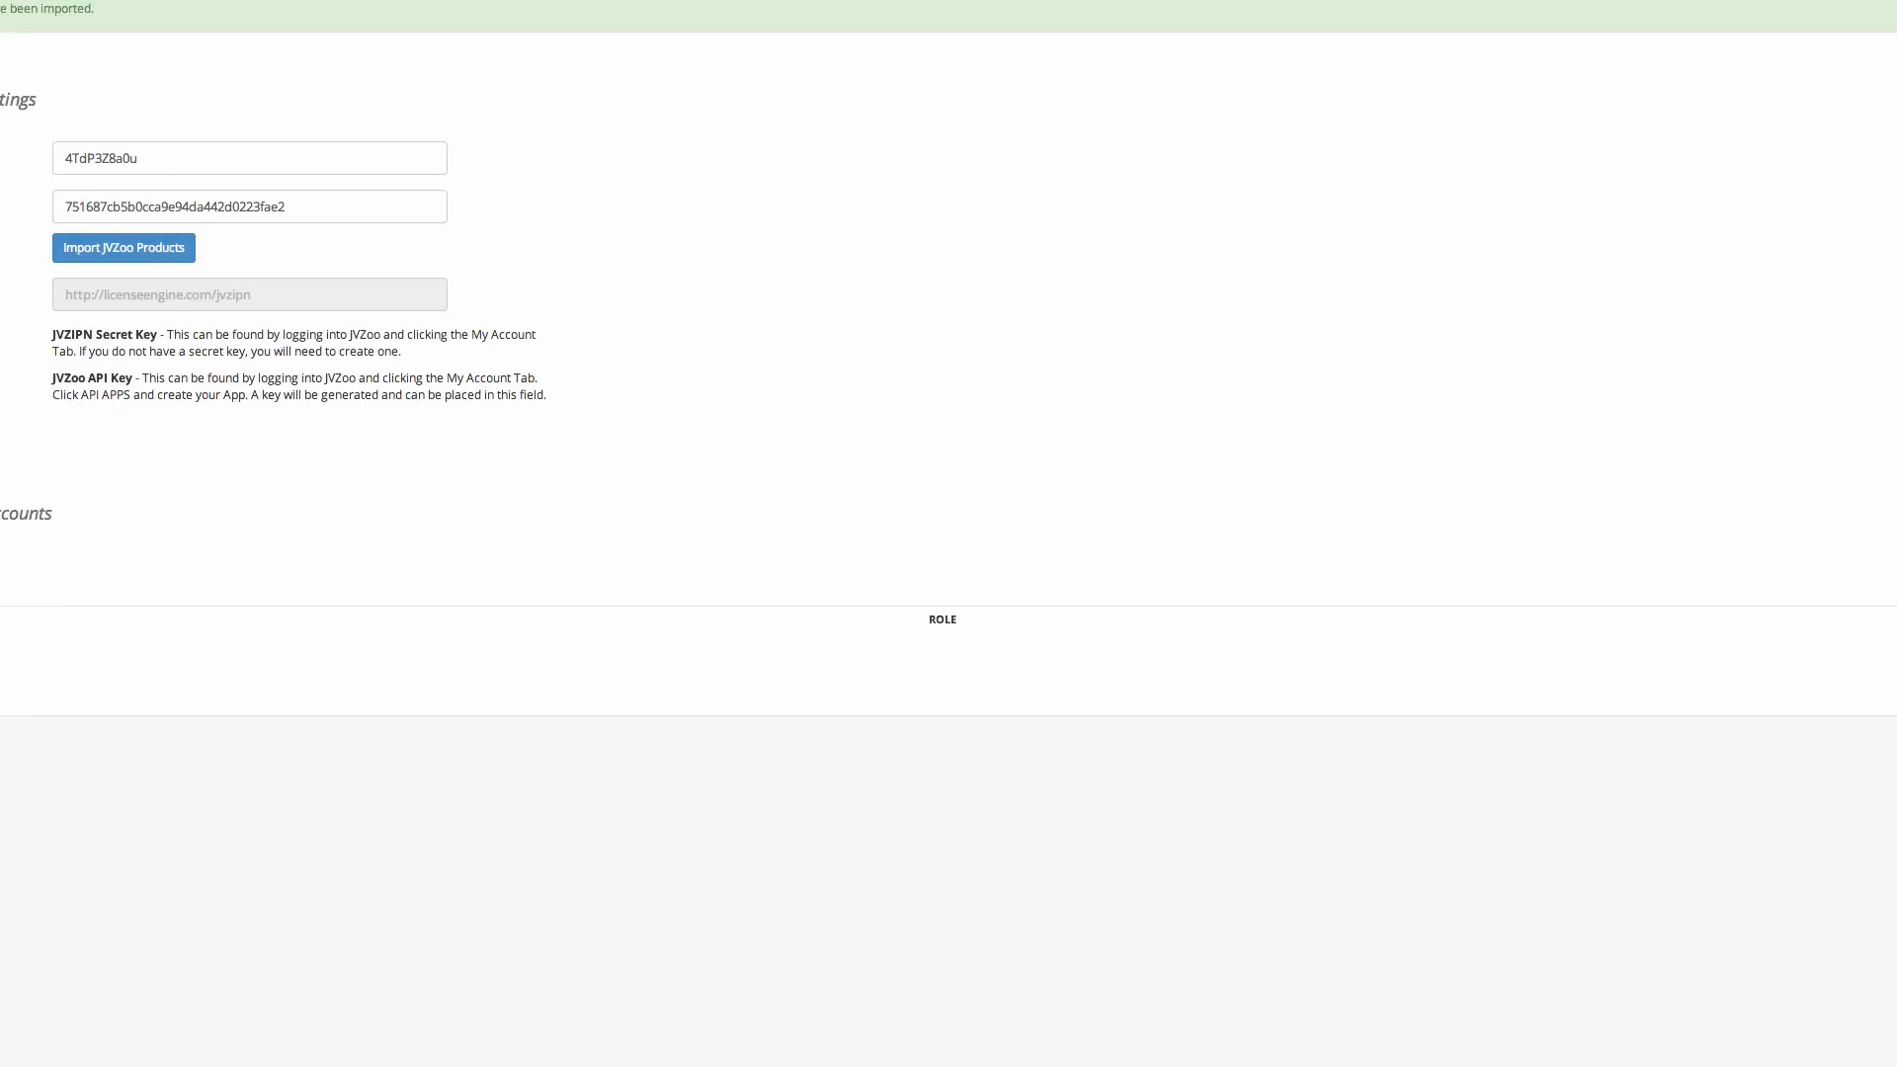
{"action": "left_click", "coordinate": [122, 248]}
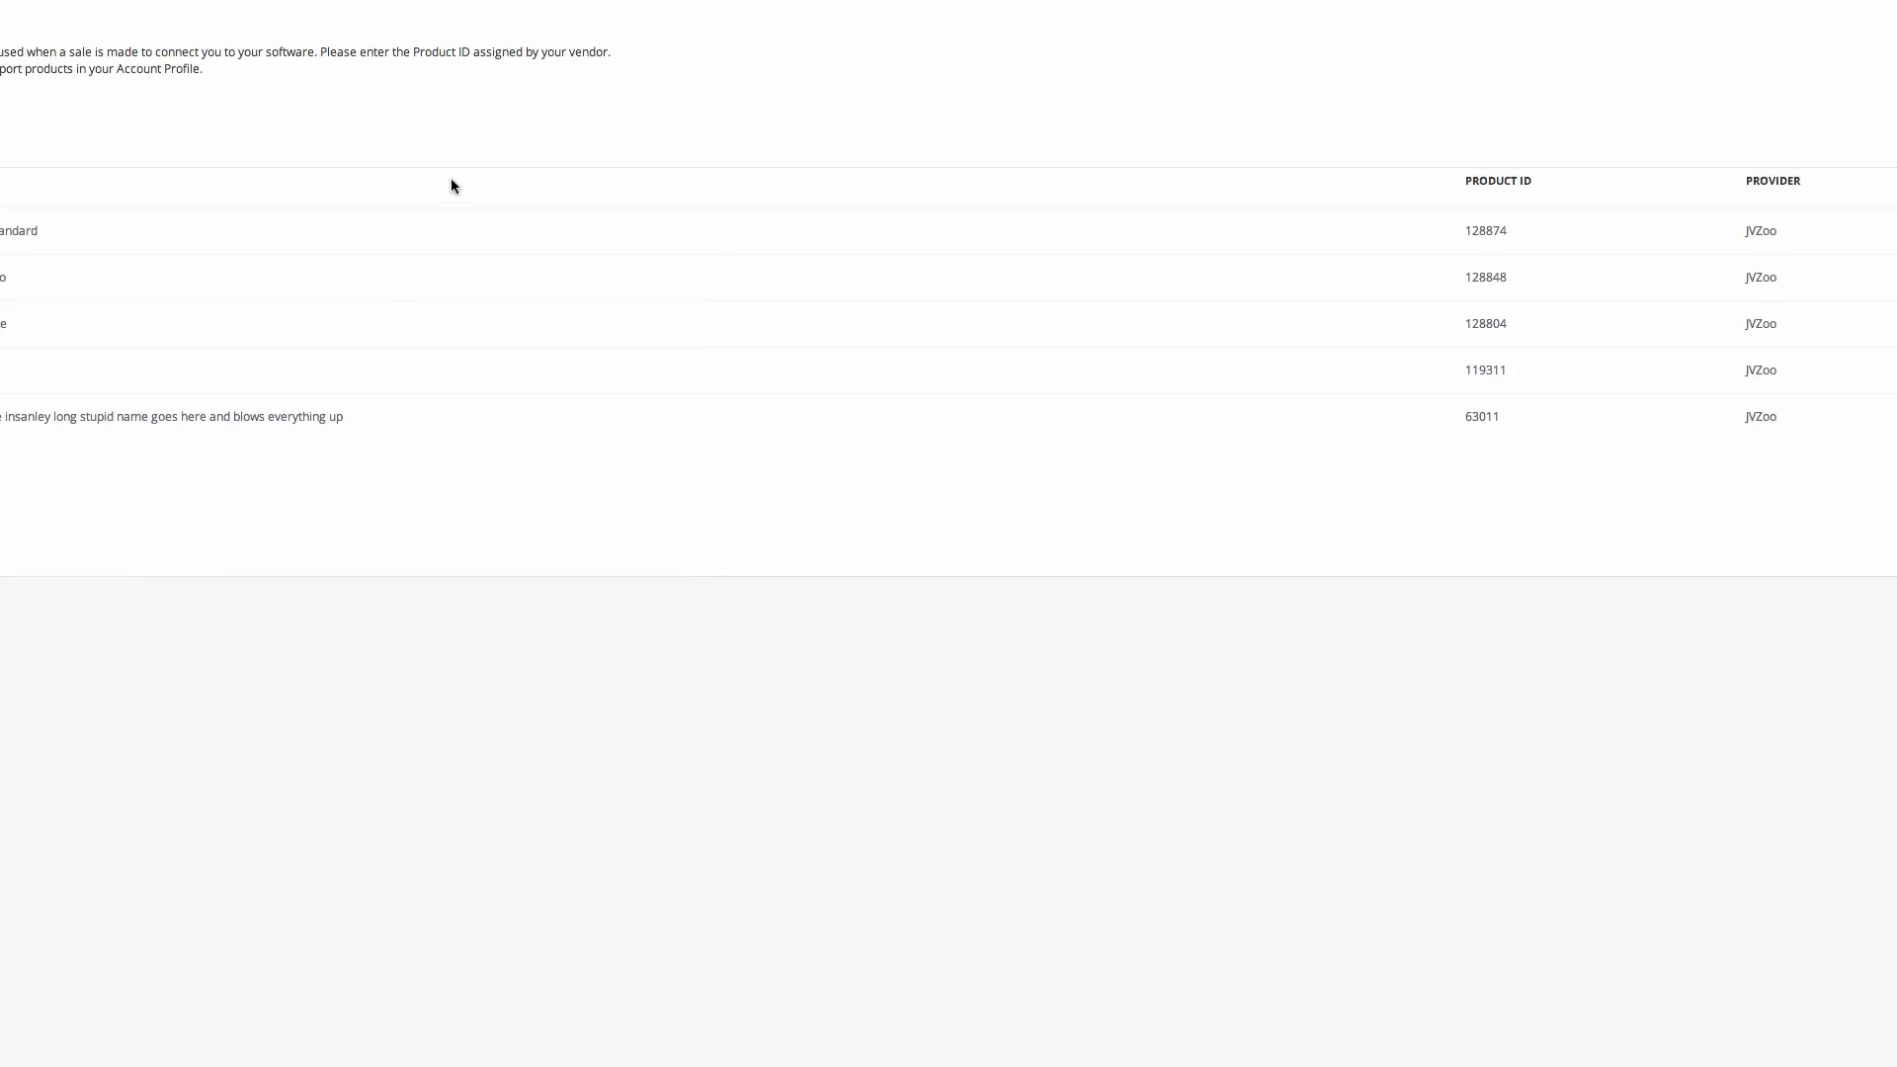
{"action": "mouse_move", "coordinate": [469, 205]}
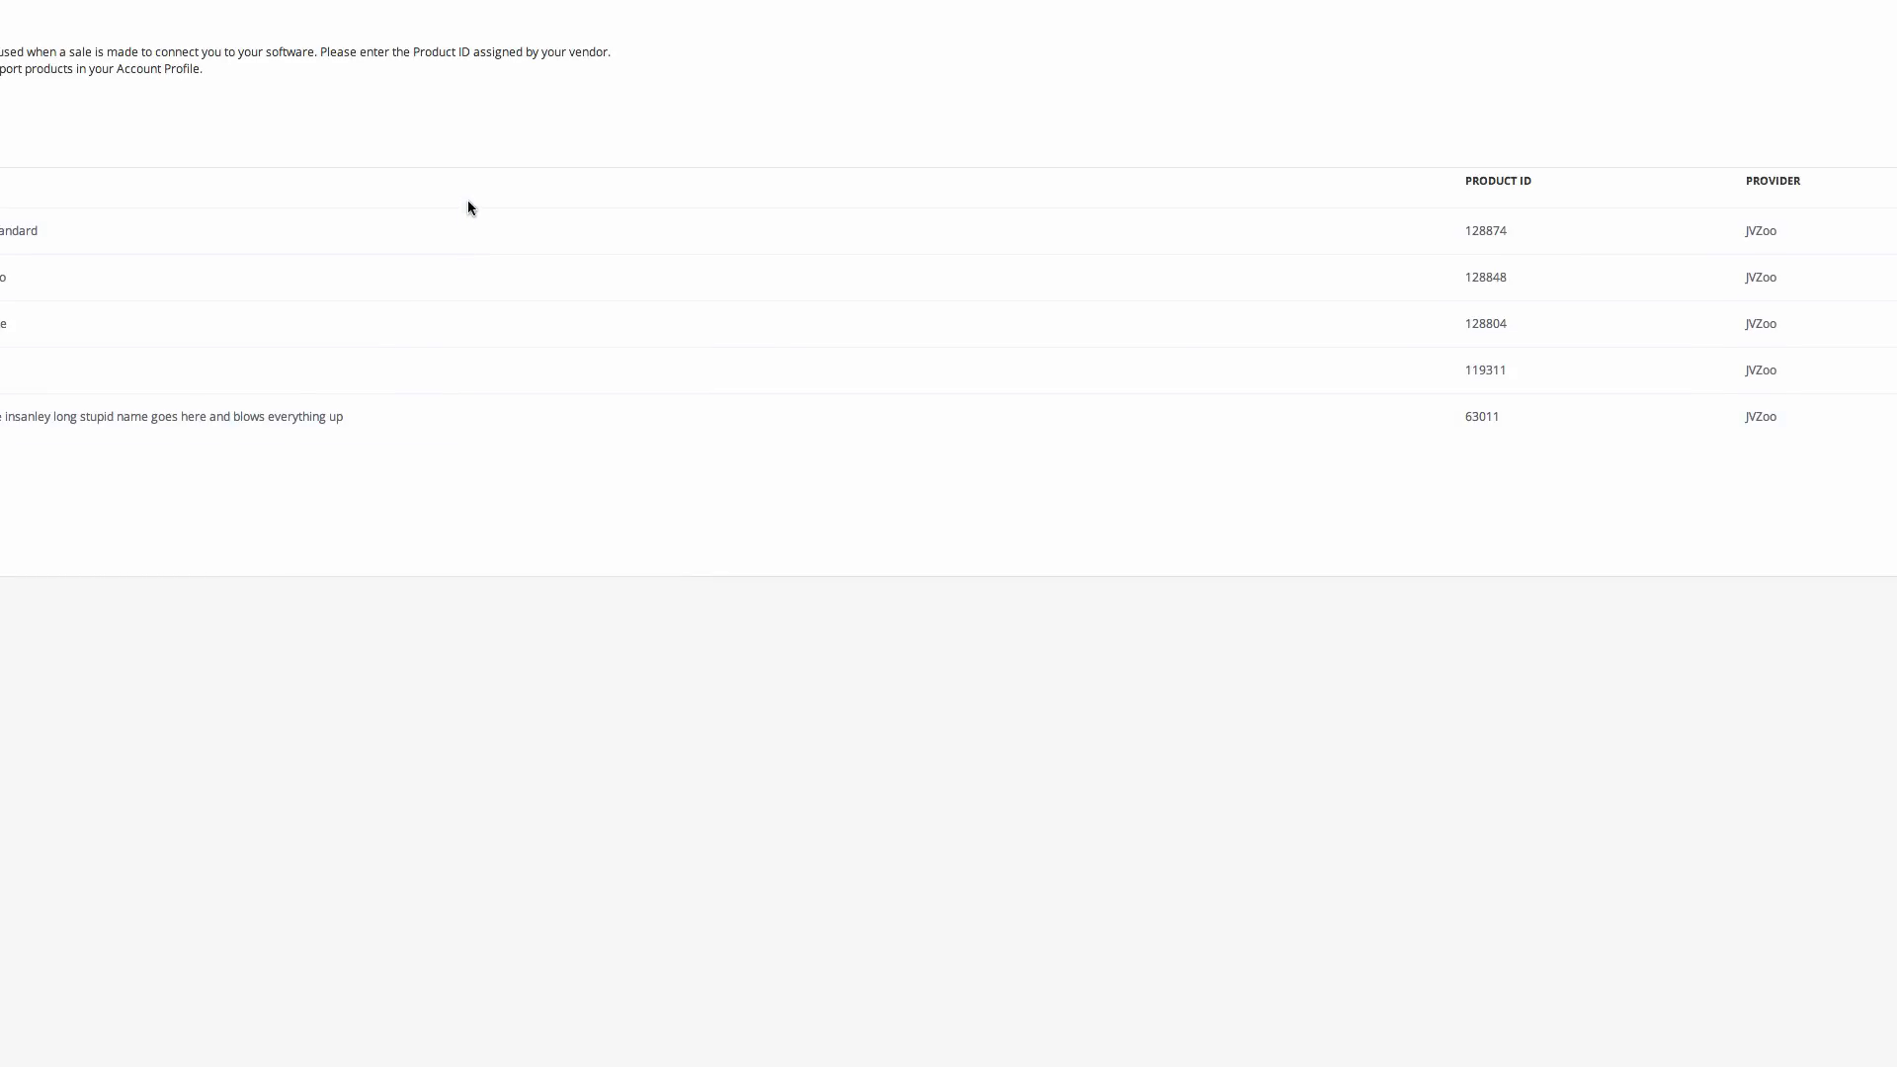
{"action": "mouse_move", "coordinate": [508, 211]}
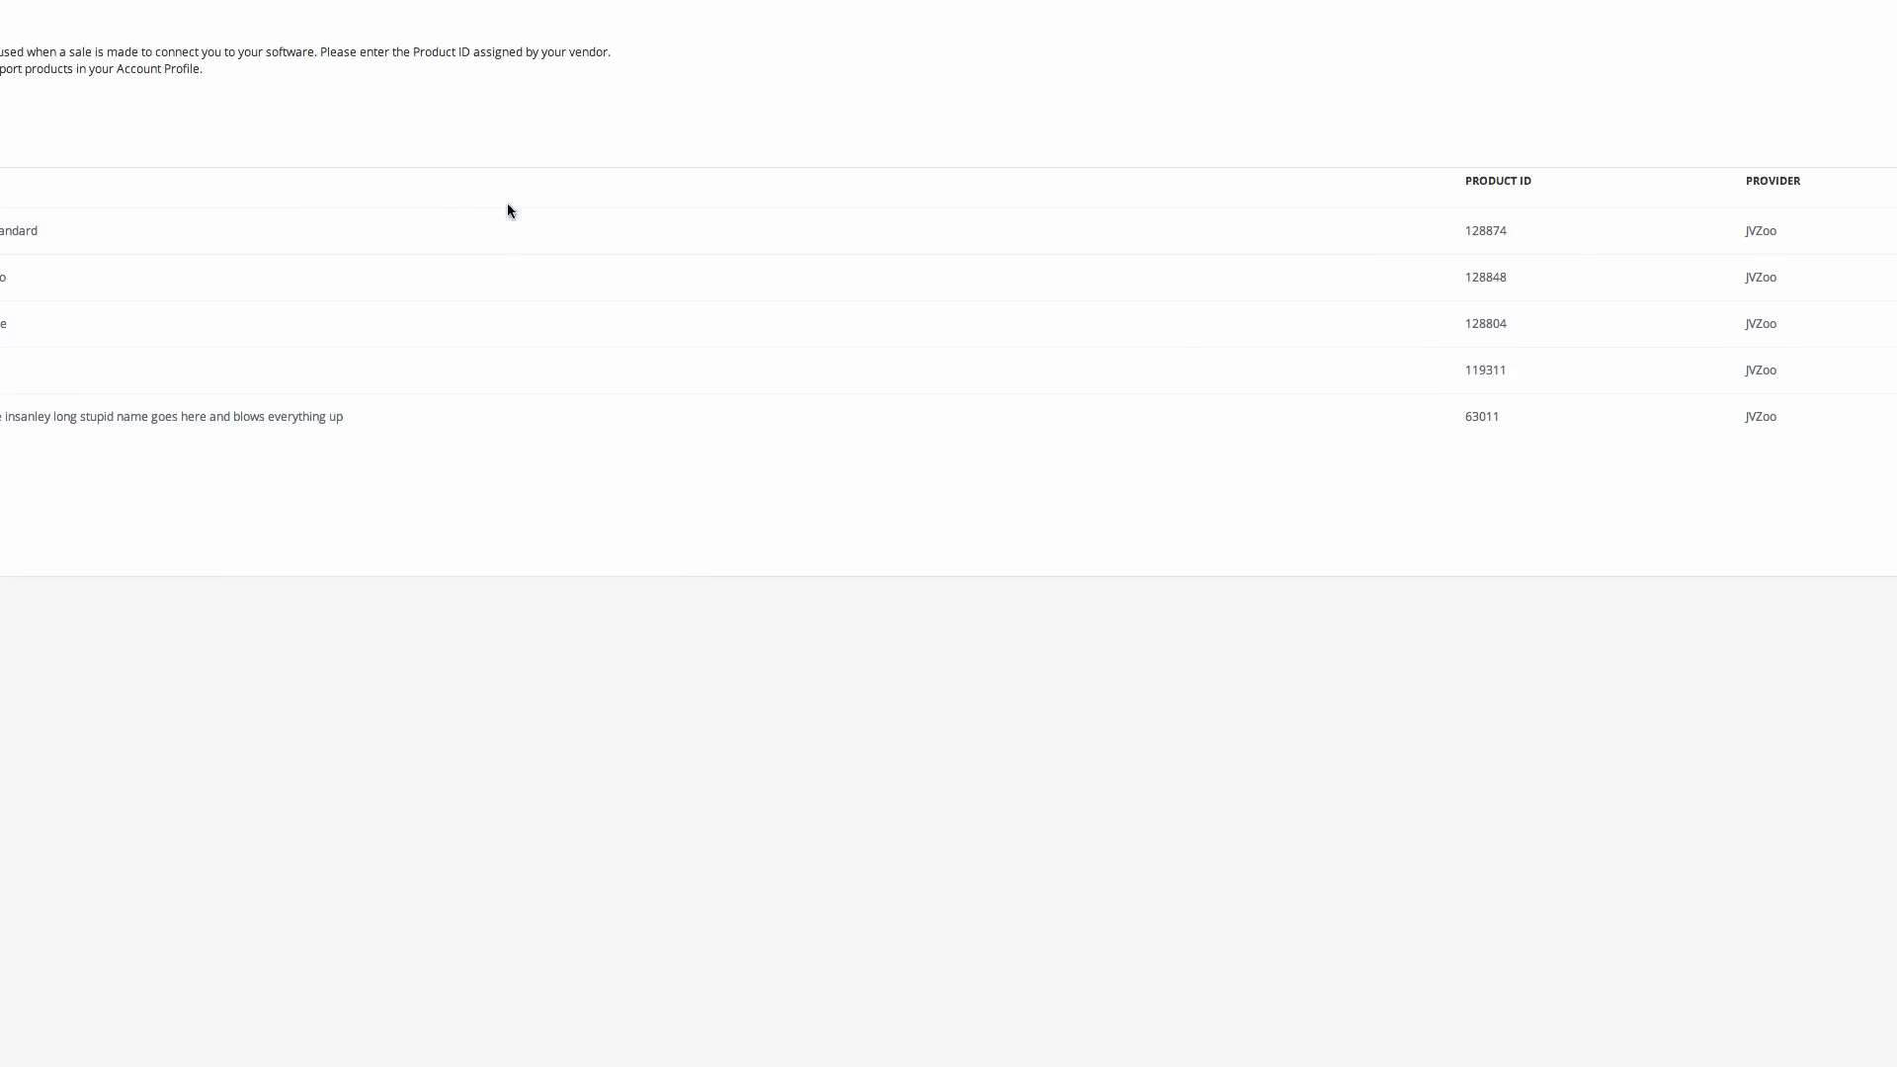
{"action": "mouse_move", "coordinate": [494, 411]}
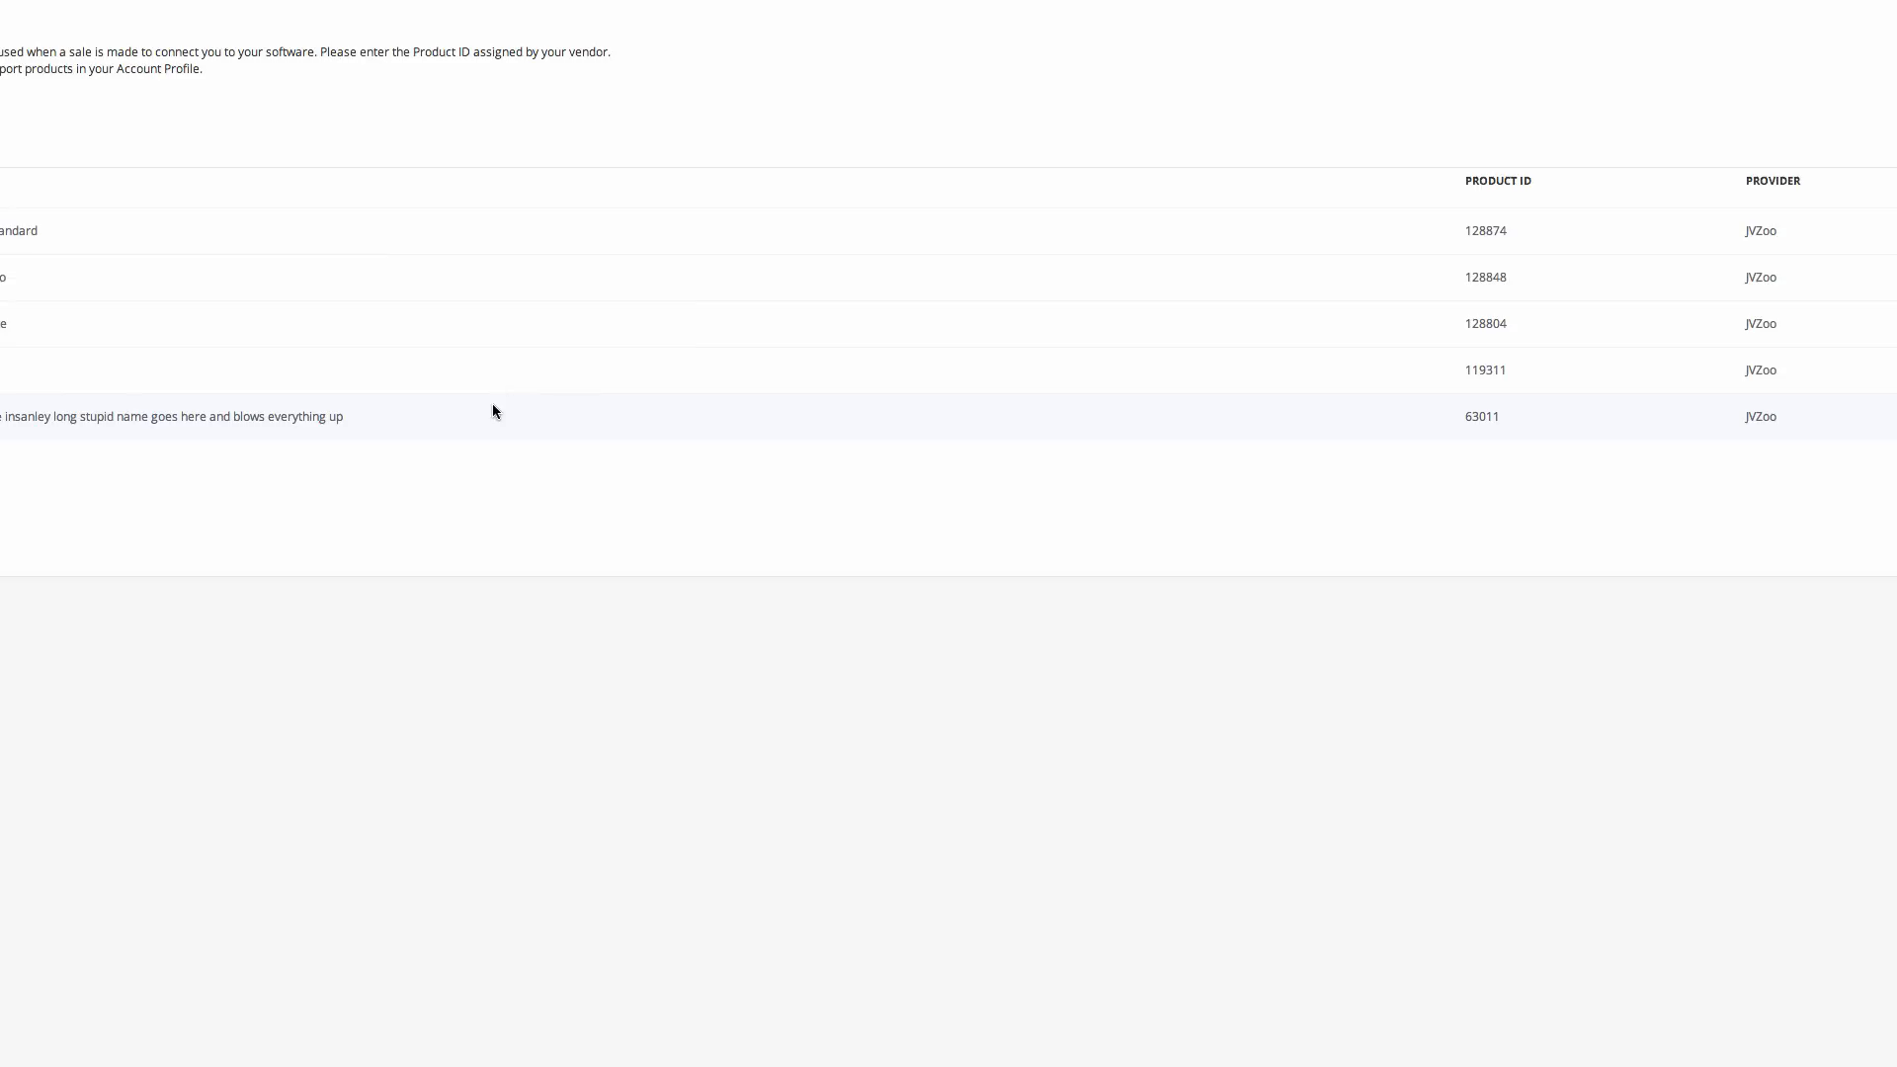